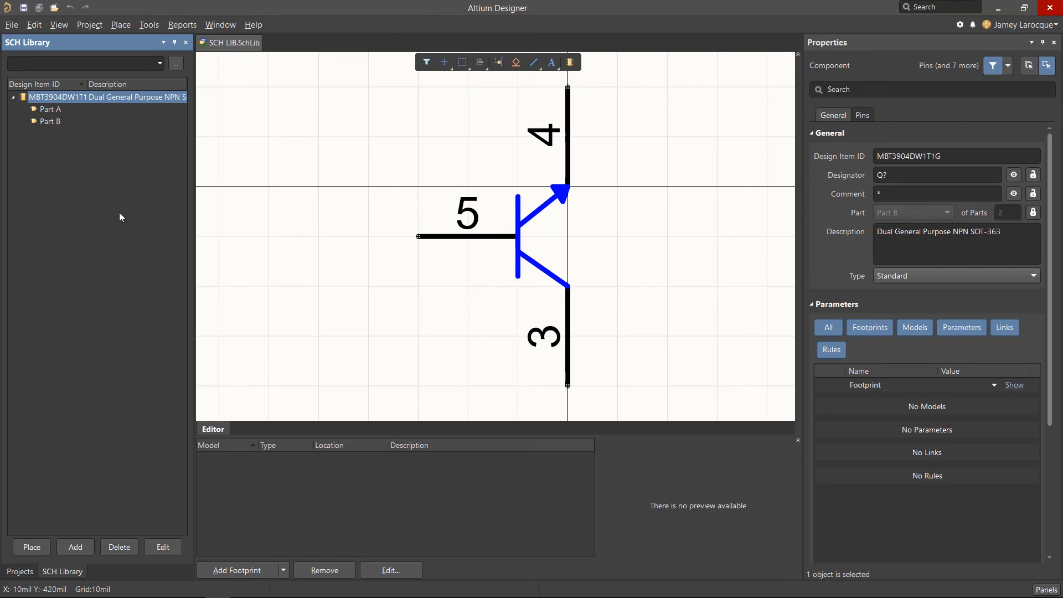
mouse_move(81, 104)
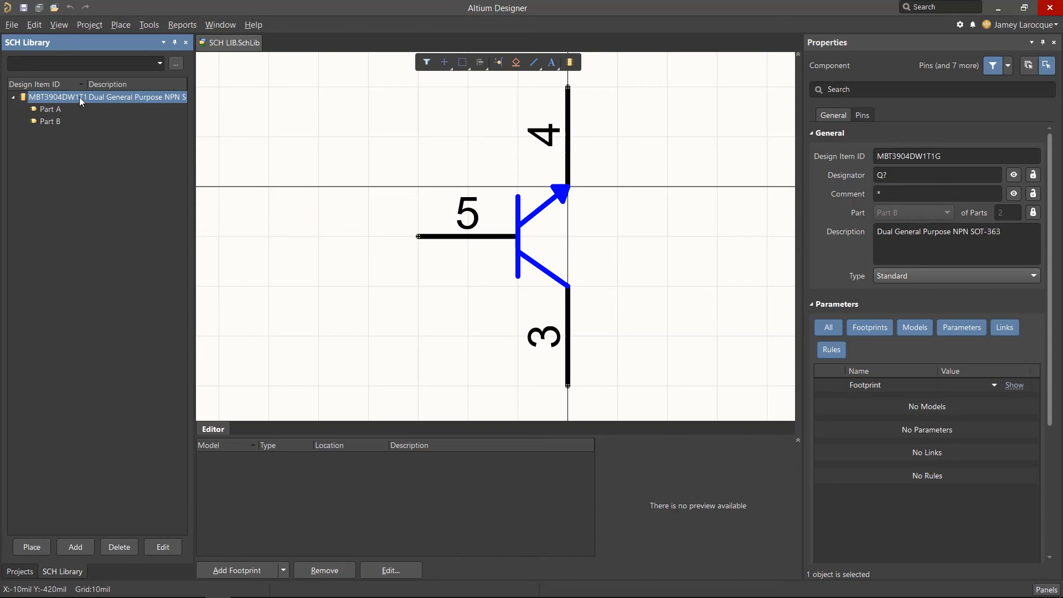
Select the MBT3904DW1T1G transistor in the SCH Library panel.
click(17, 572)
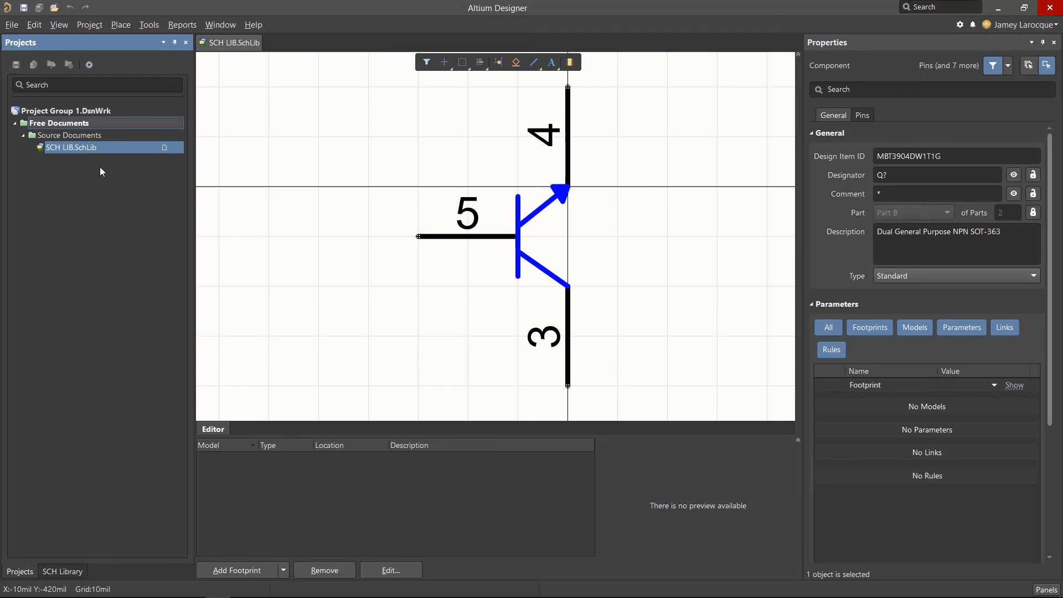
mouse_move(20, 40)
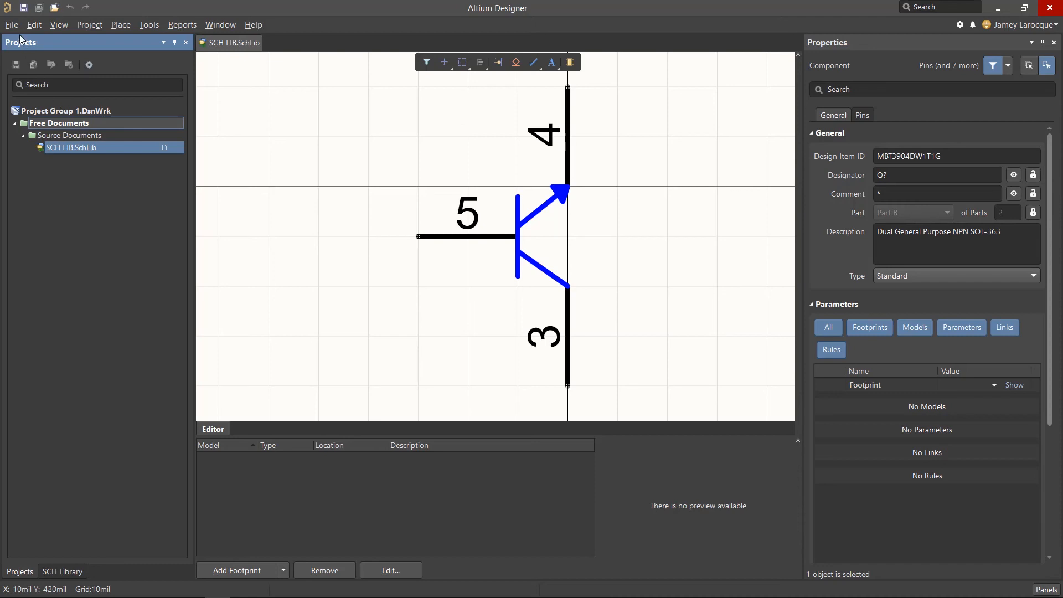
Create a new PCB footprint library, PcbLib1.PcbLib, from the File menu.
click(20, 24)
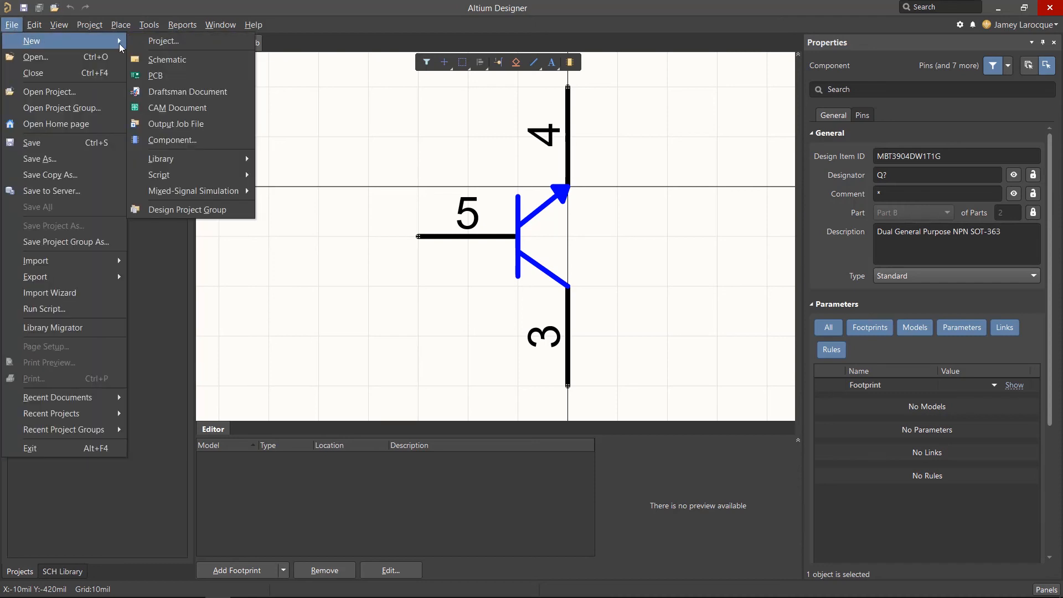
mouse_move(160, 159)
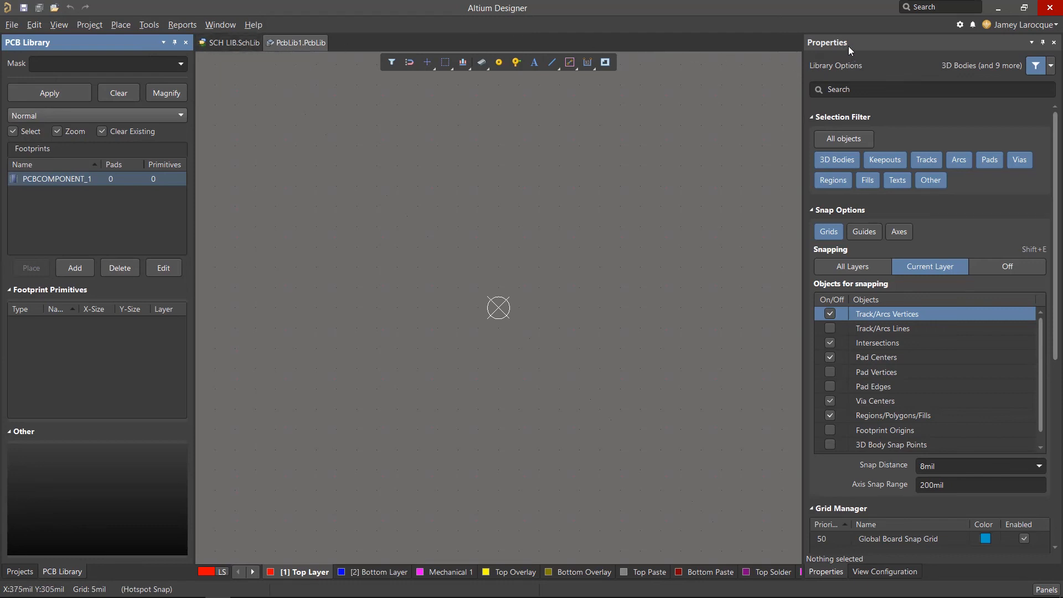
mouse_move(955, 290)
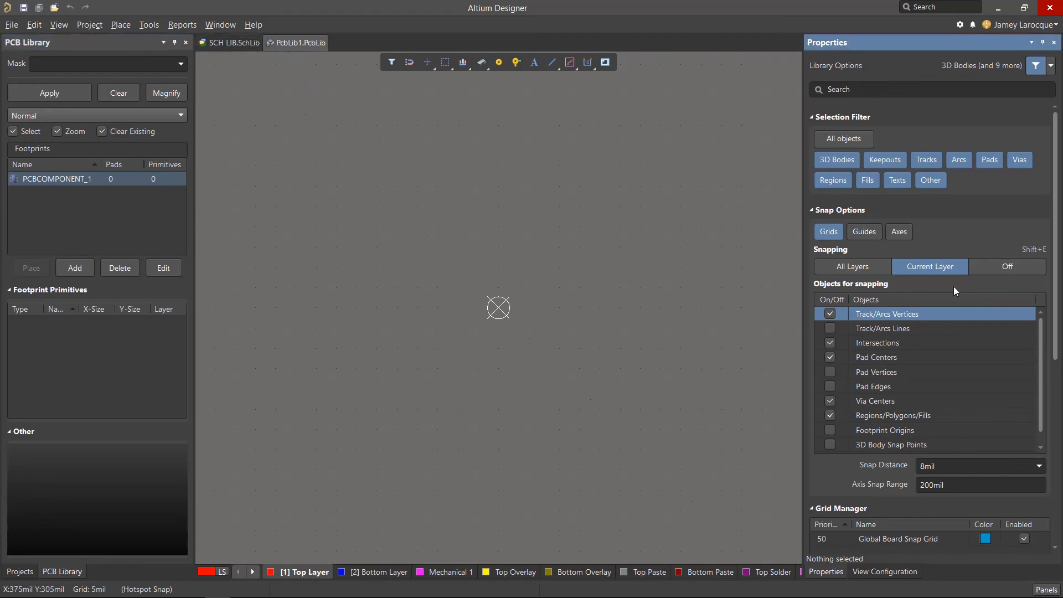
click(1044, 589)
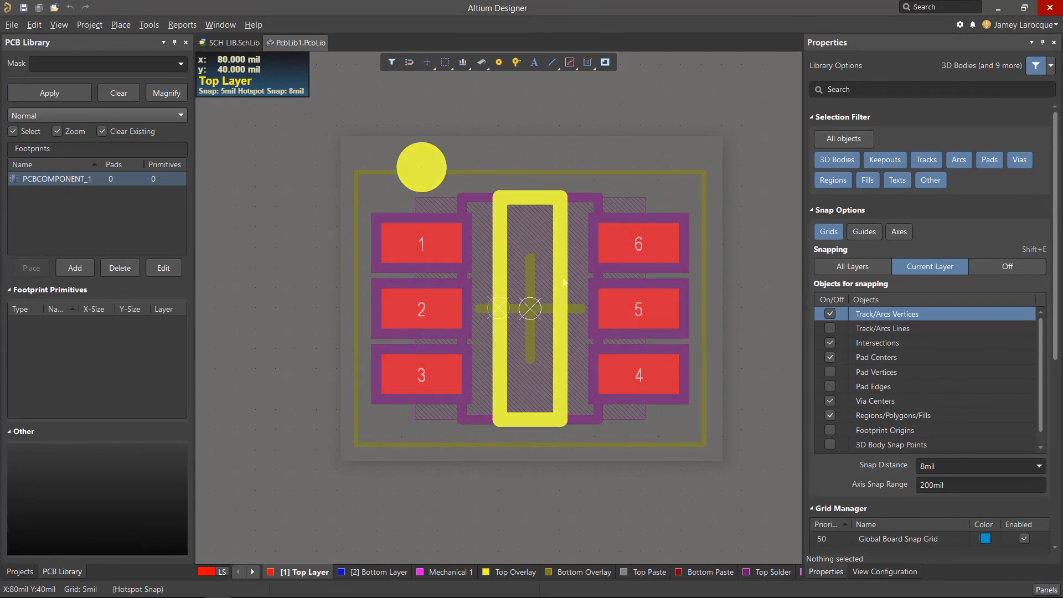
Launch the IPC Compliant Footprint Wizard and choose the SOT23 component family.
click(147, 25)
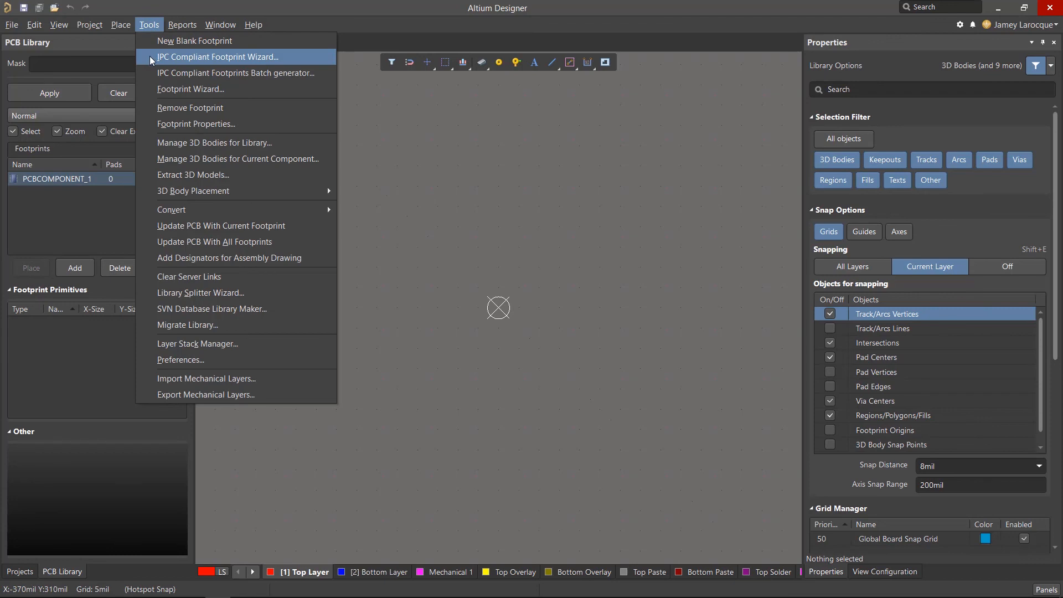
click(218, 57)
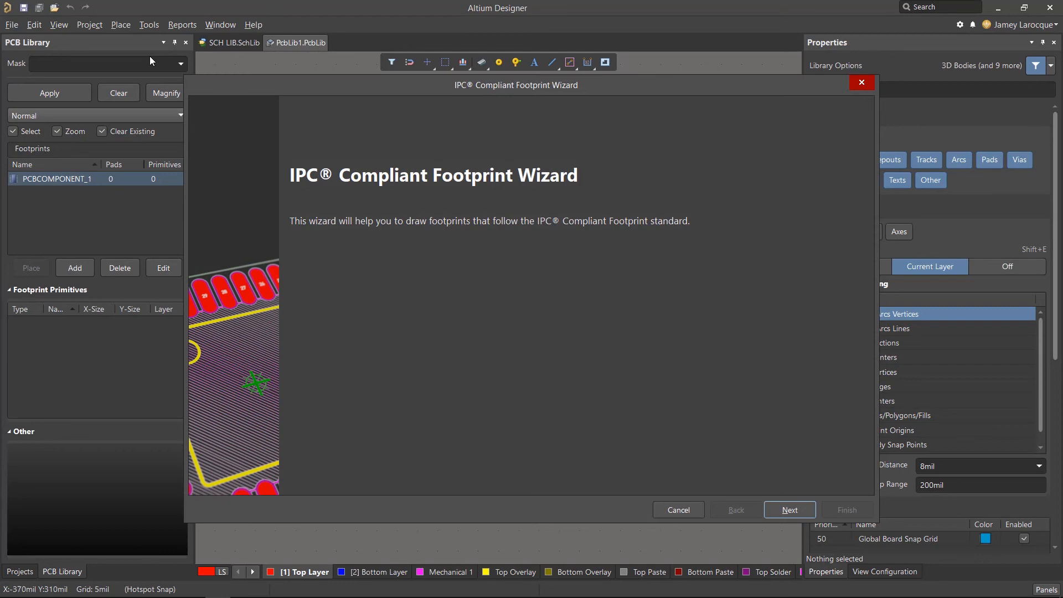
mouse_move(469, 289)
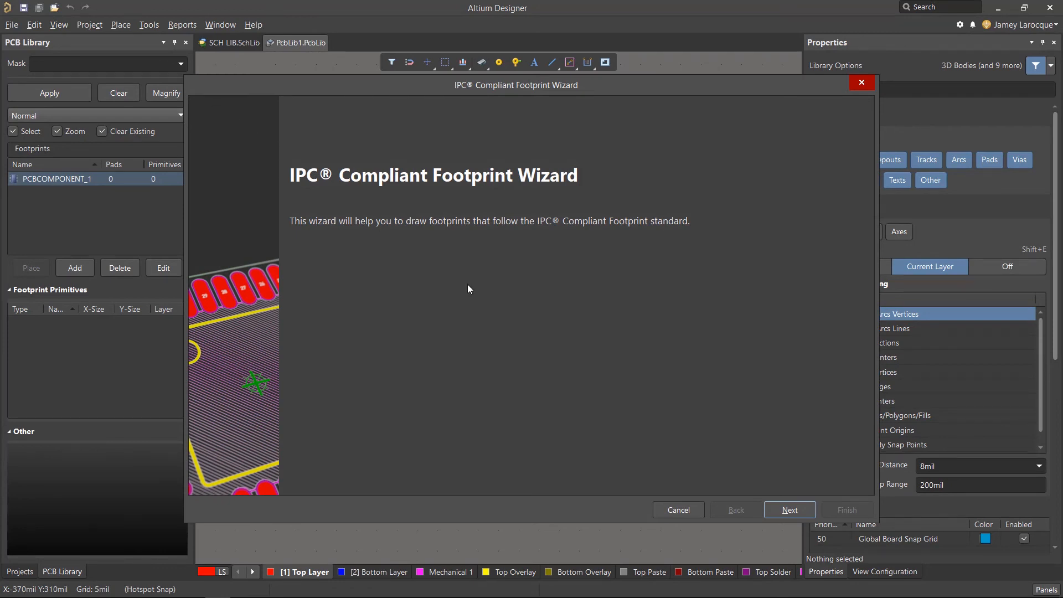
click(789, 509)
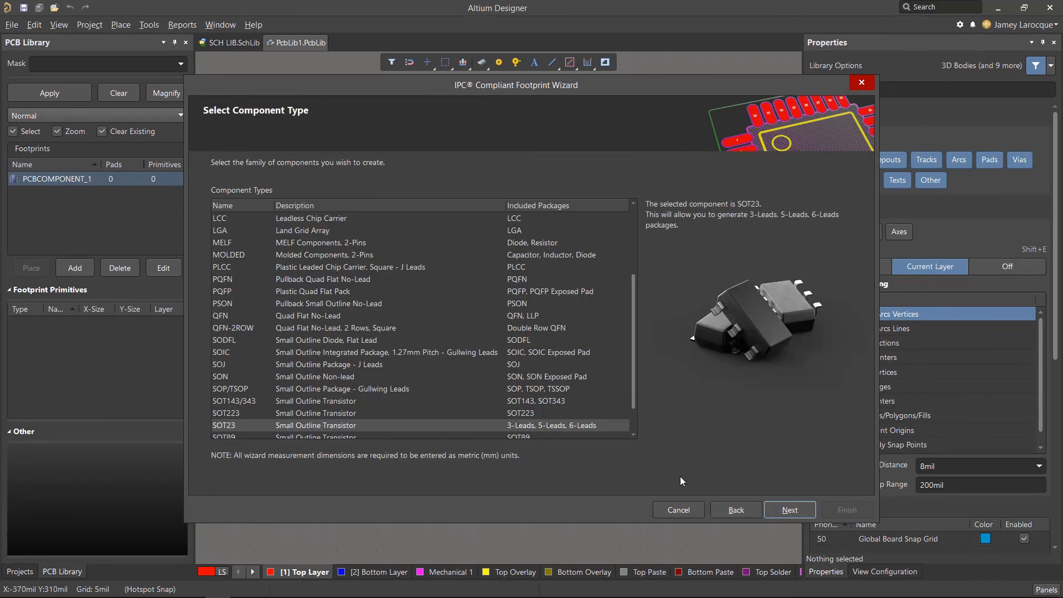
click(316, 425)
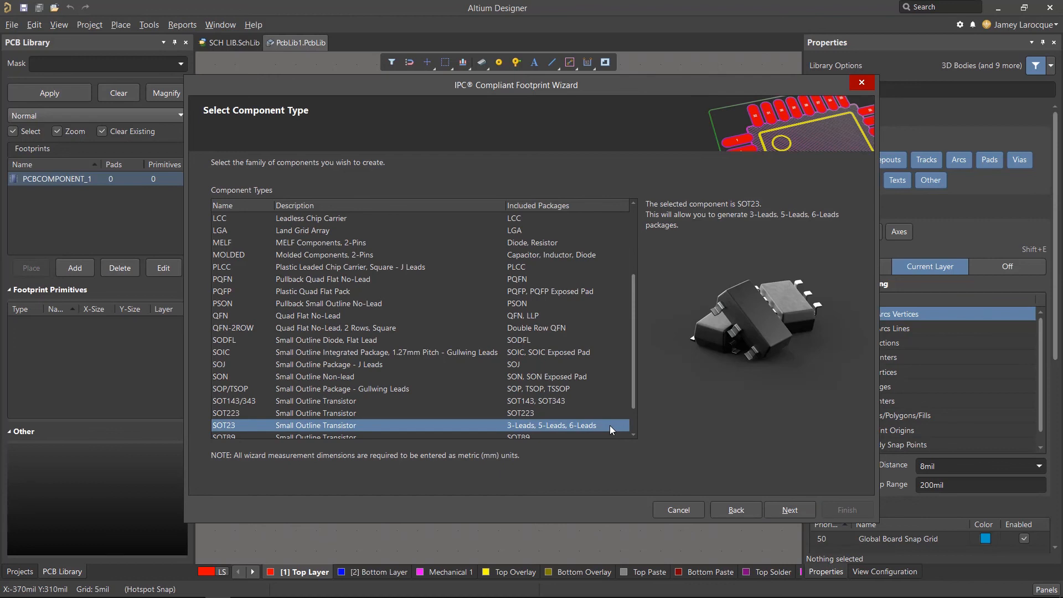
mouse_move(789, 510)
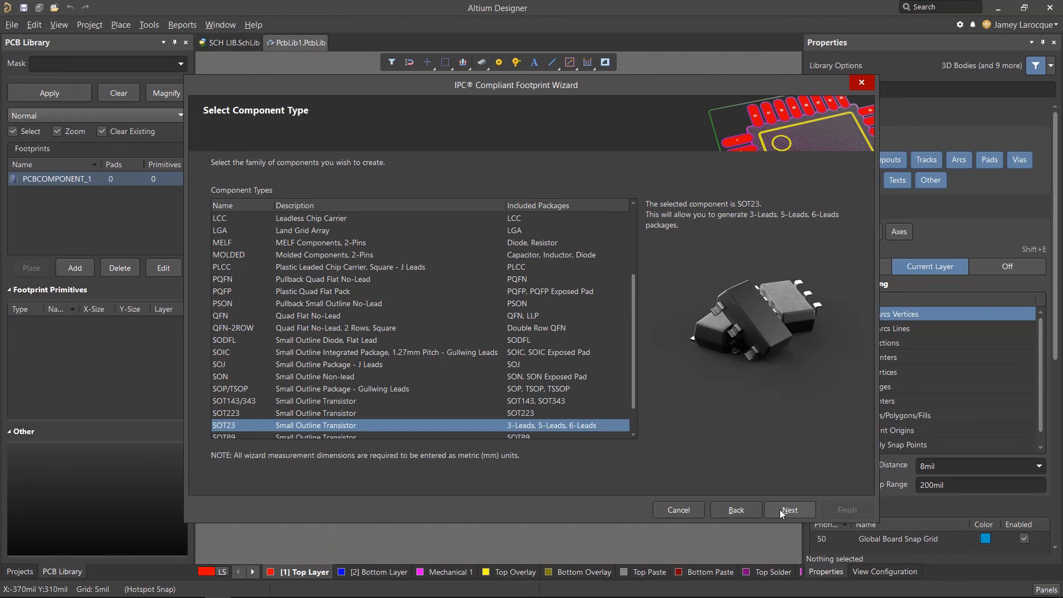
Set the package type to SOT23 6-Lead and enable Generate STEP Model Preview.
click(789, 510)
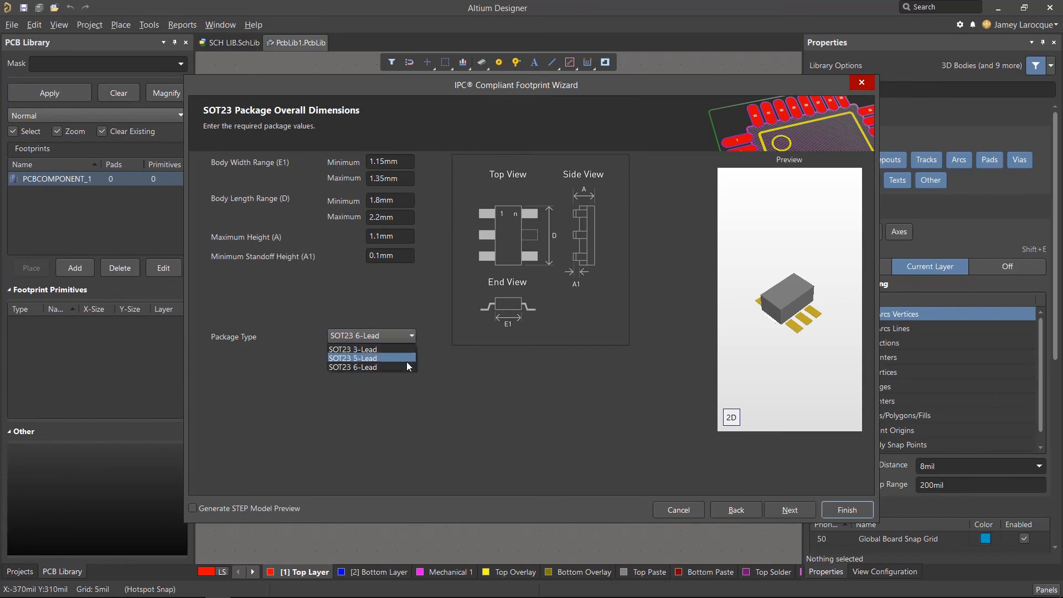
click(352, 366)
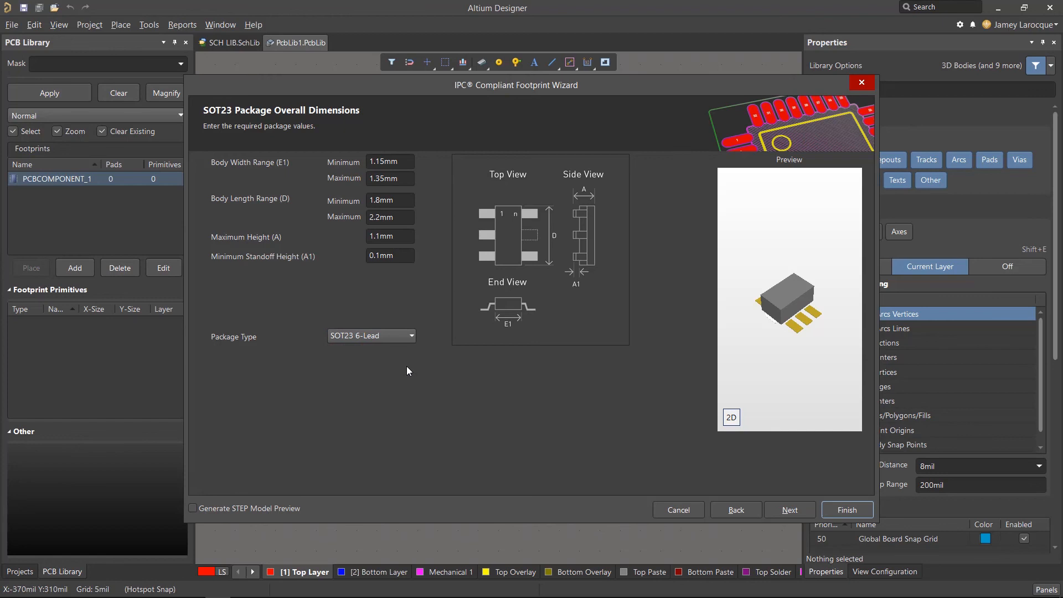
click(731, 416)
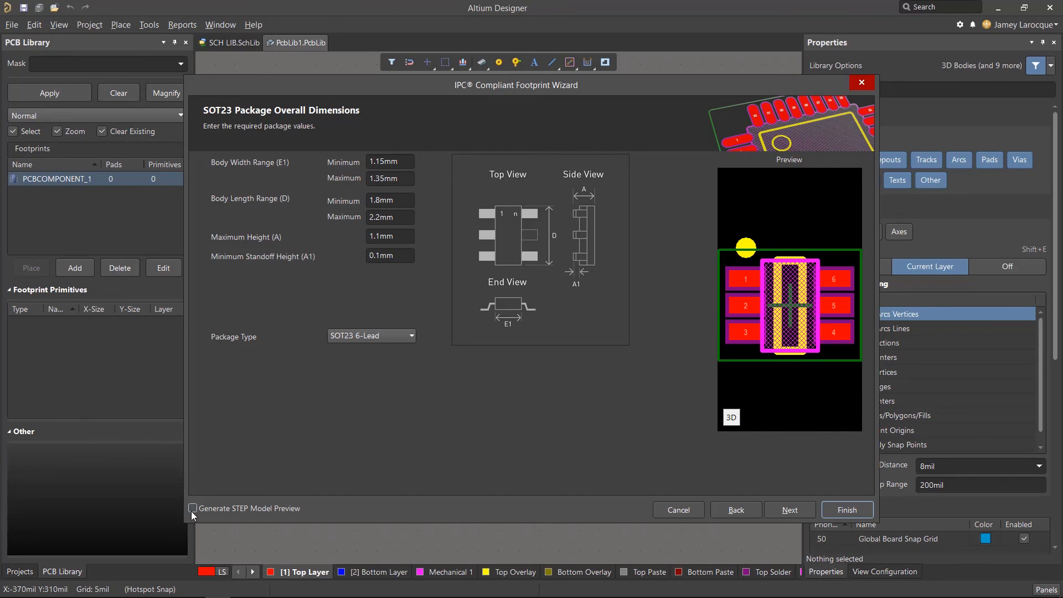
click(193, 508)
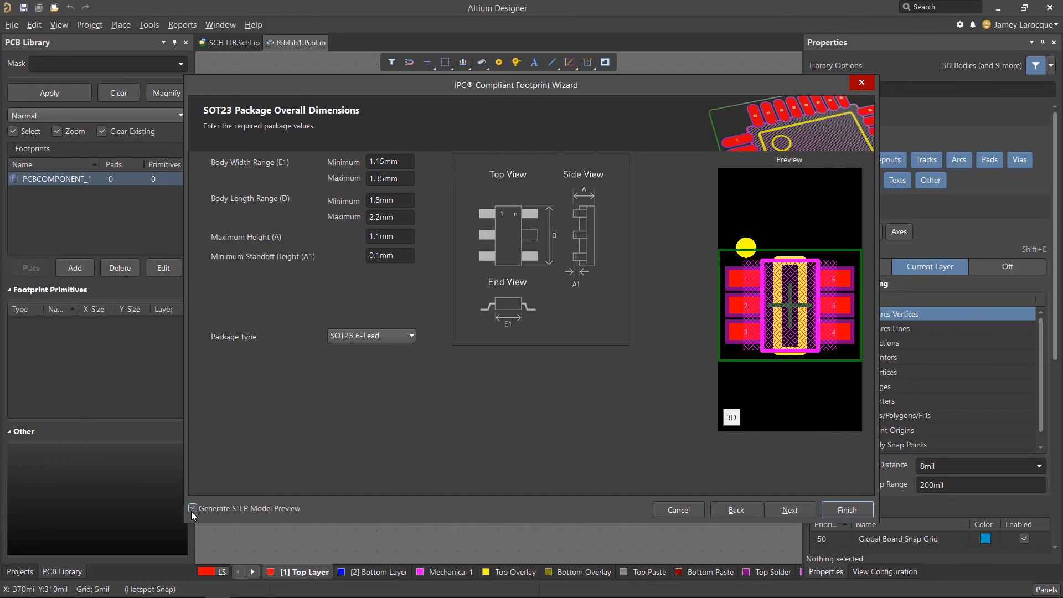
mouse_move(212, 493)
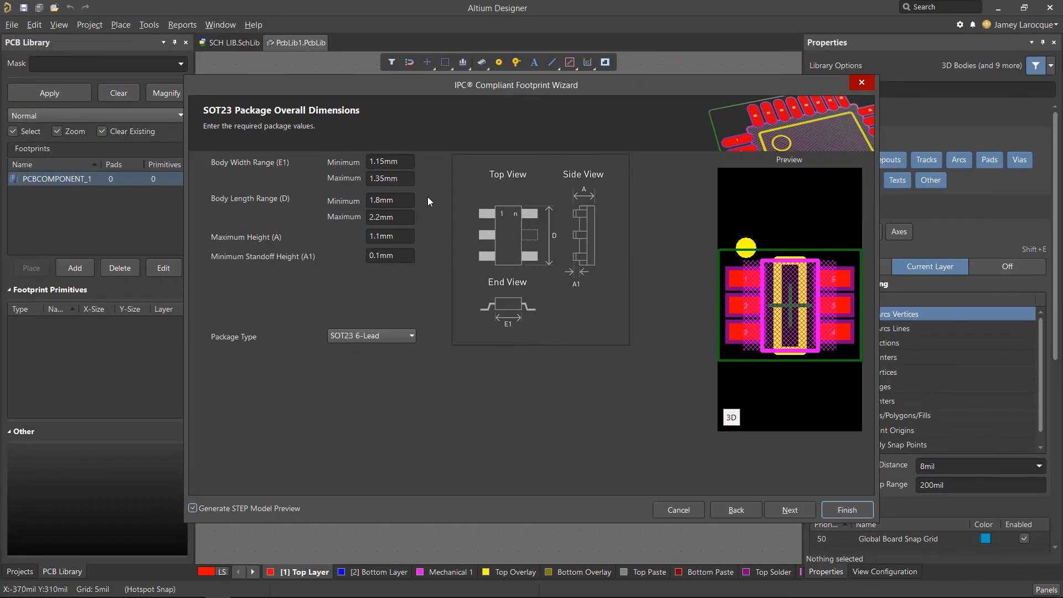
click(731, 418)
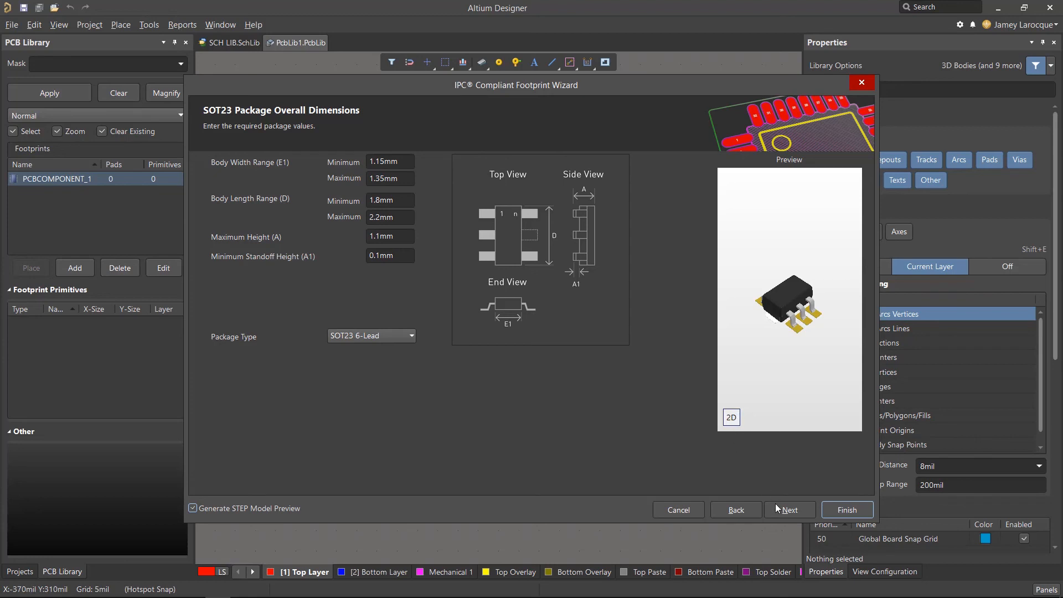
Keep the calculated 6-lead pin dimensions and advance to Heel Spacing.
click(789, 510)
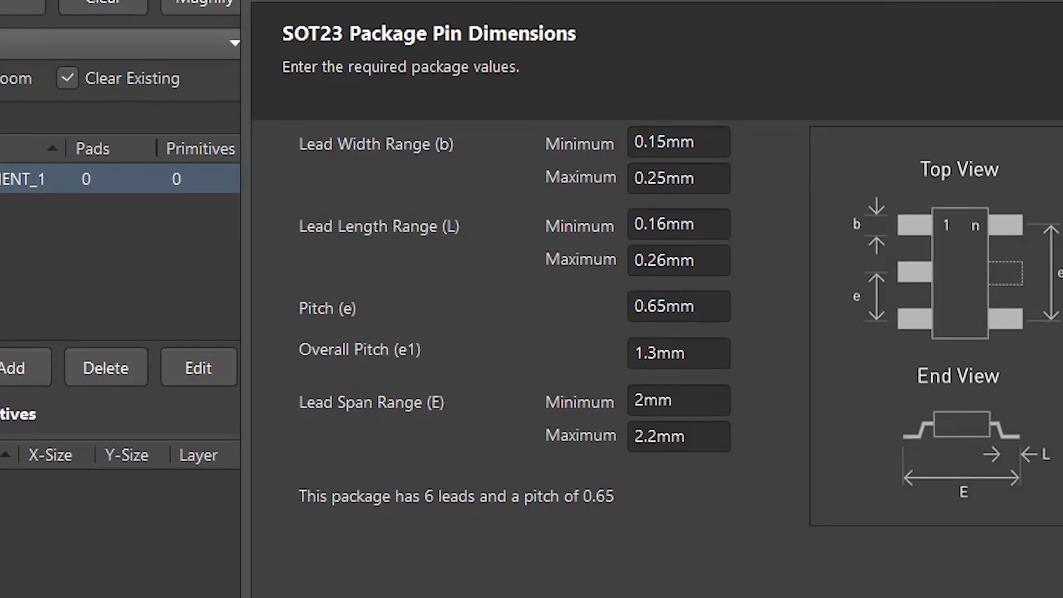
mouse_move(772, 234)
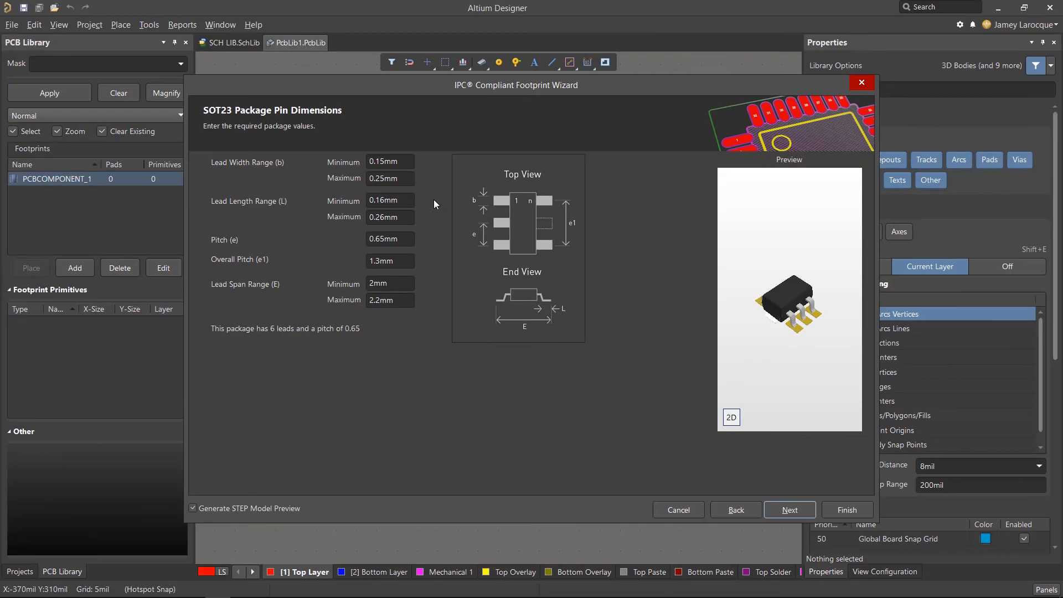
click(789, 509)
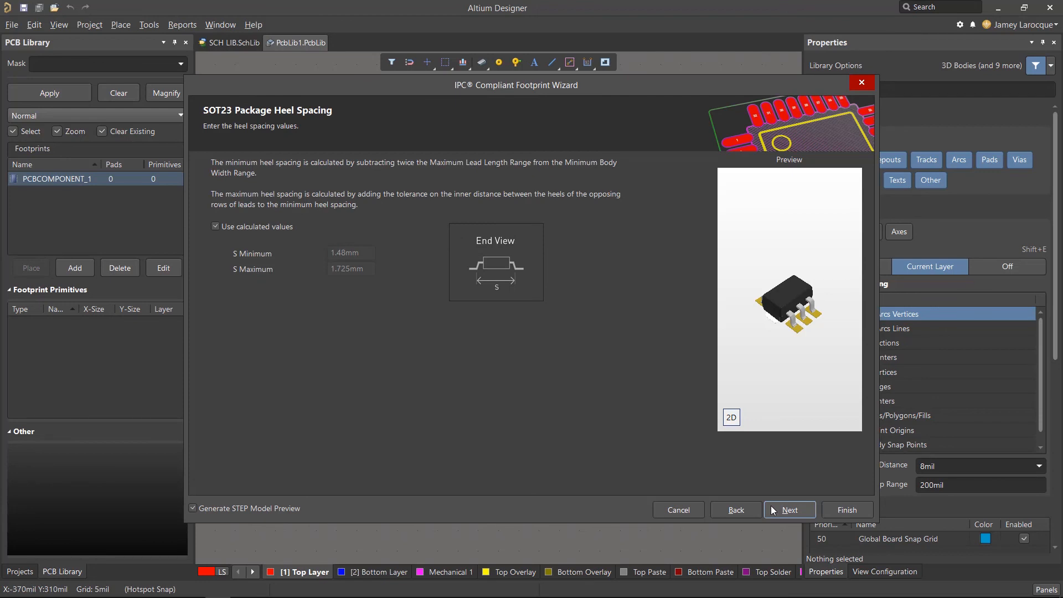
Keep Level B medium density and default round-off, fillet and tolerance values through to Footprint Dimensions.
click(790, 510)
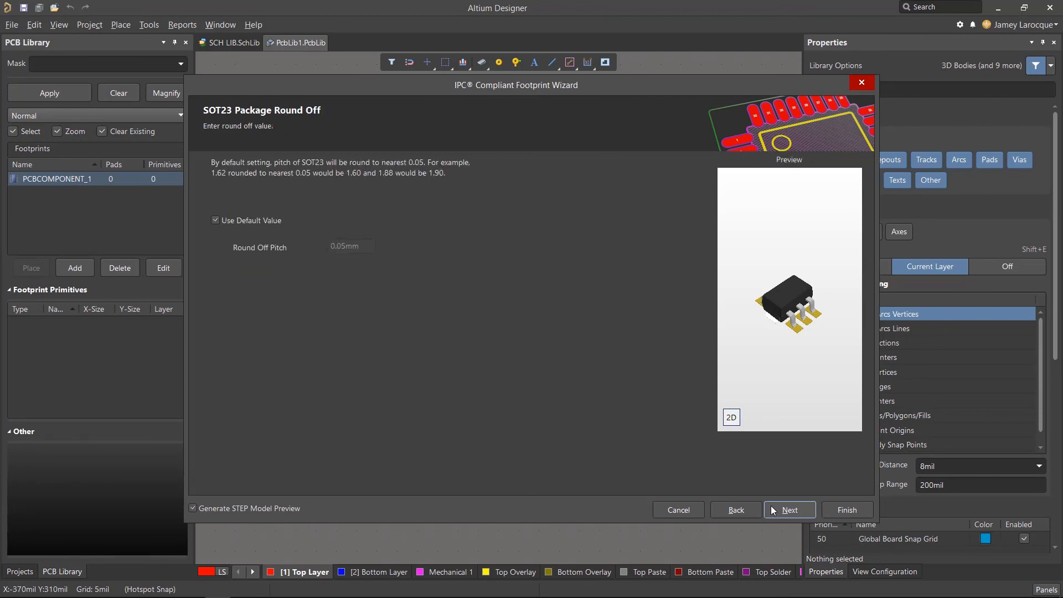
click(789, 509)
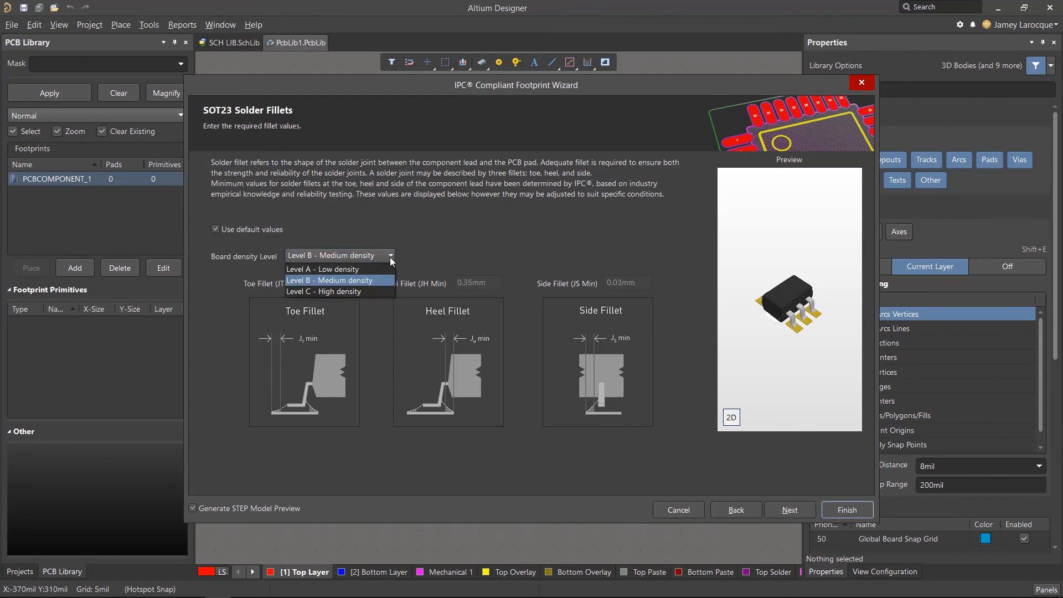
click(338, 280)
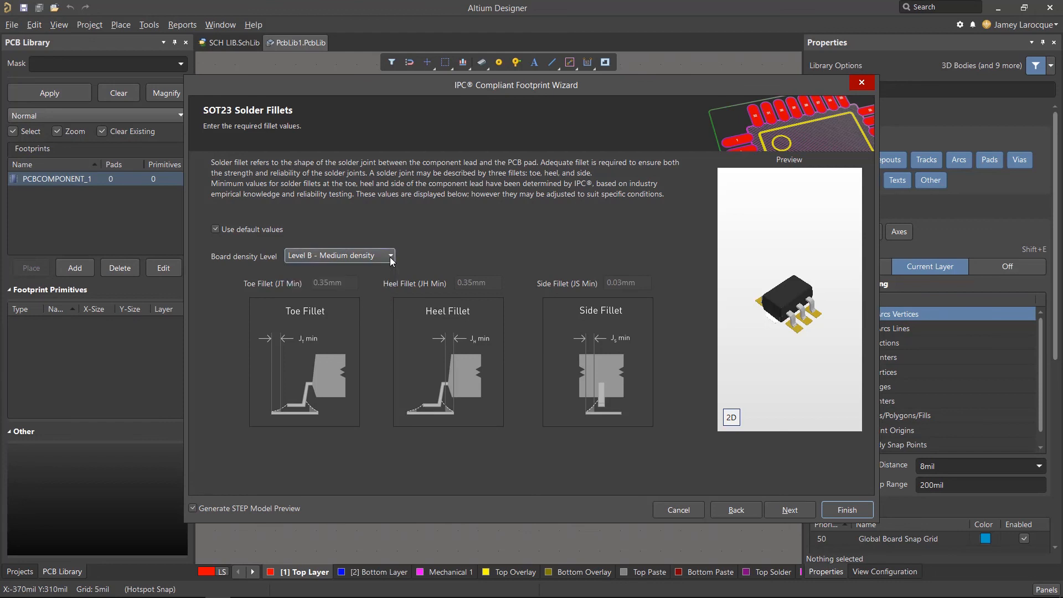
click(790, 509)
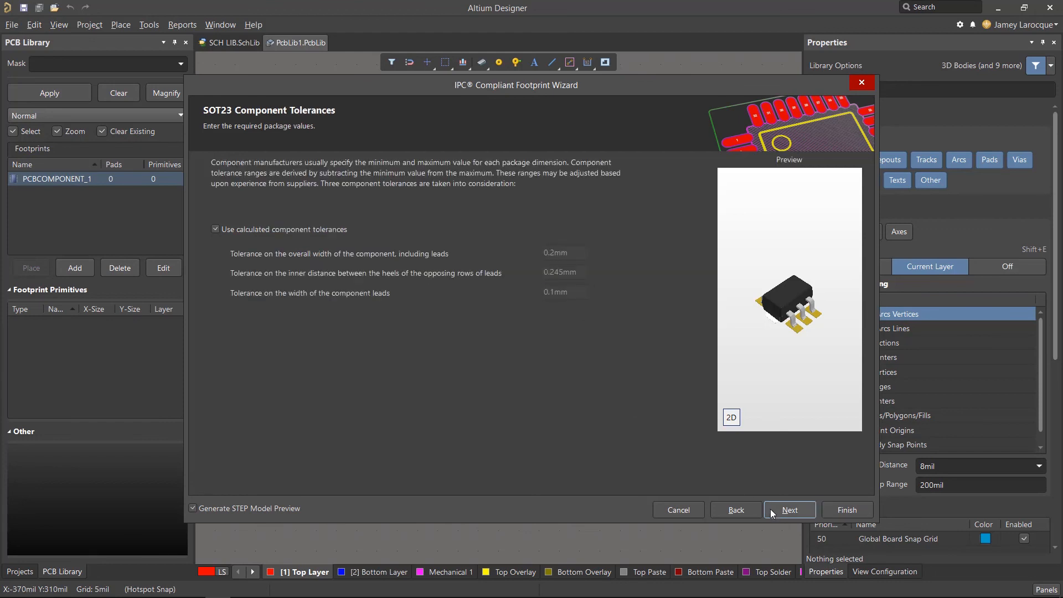
click(789, 510)
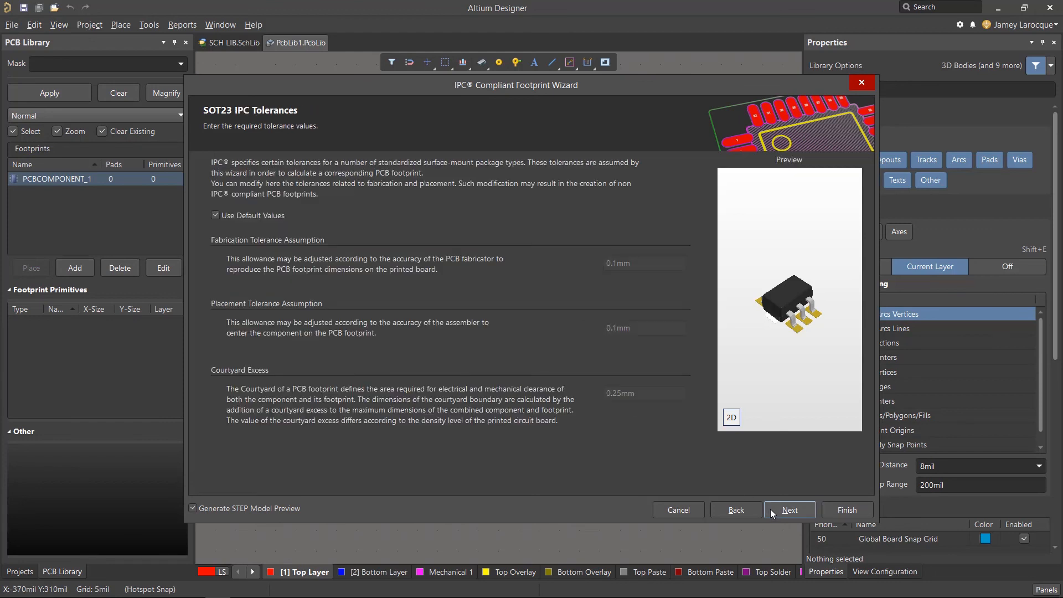
click(789, 510)
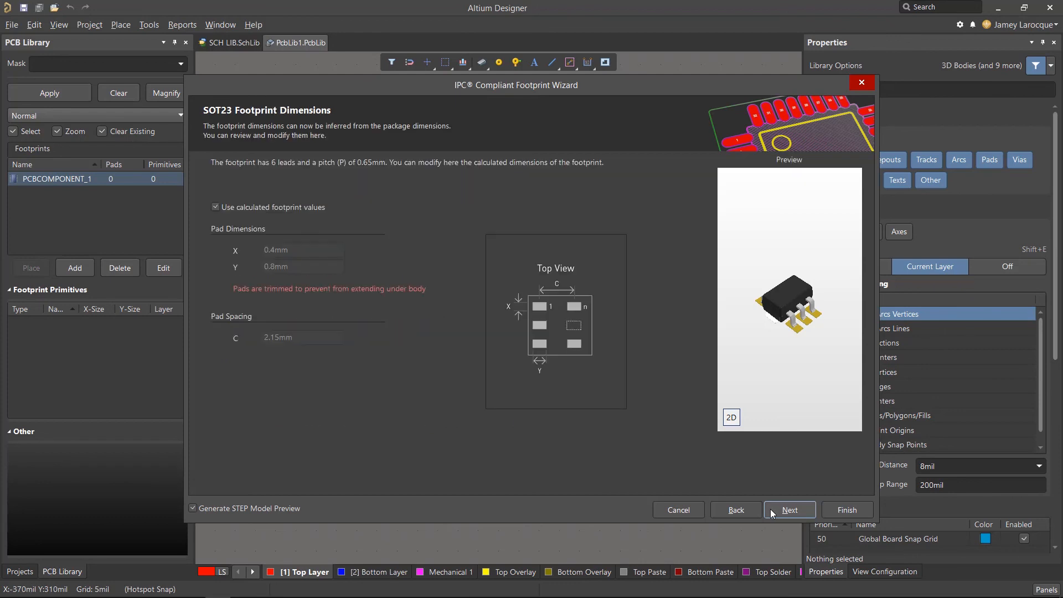
Accept the calculated pad dimensions and set the silkscreen line width to 0.15mm.
click(789, 510)
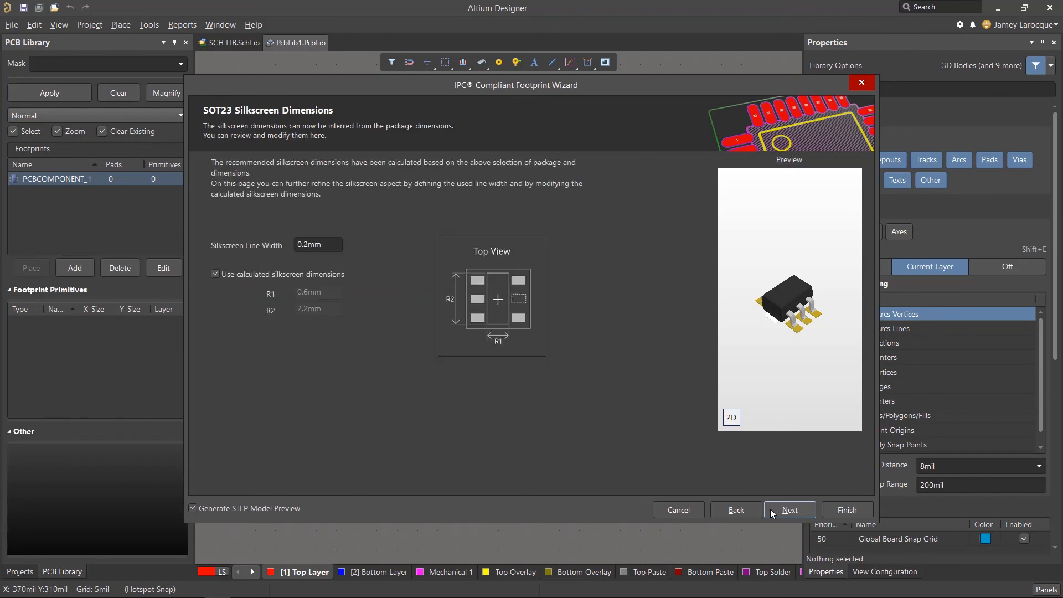
mouse_move(628, 450)
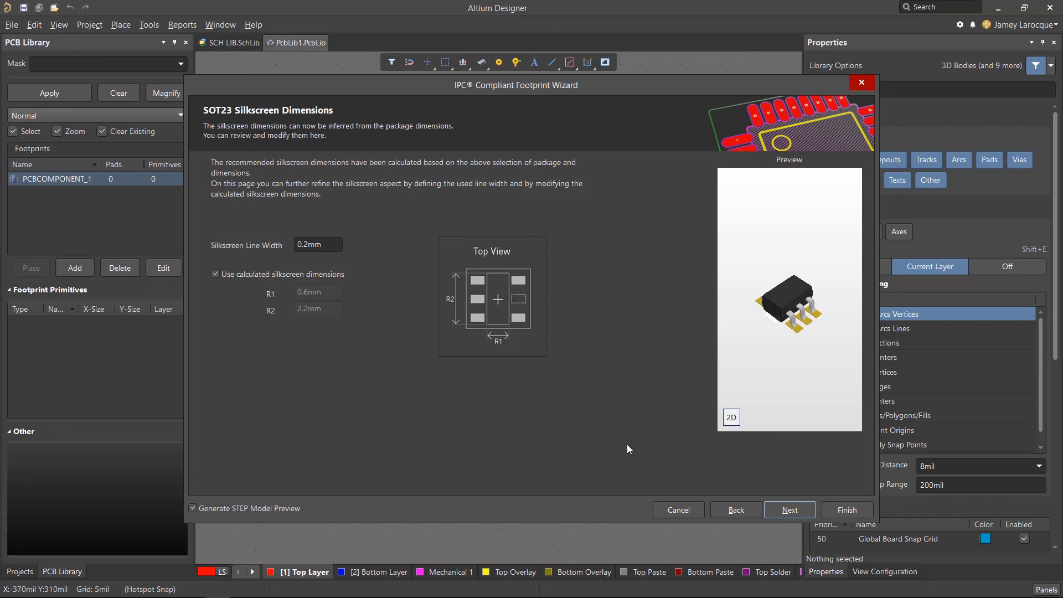
click(317, 245)
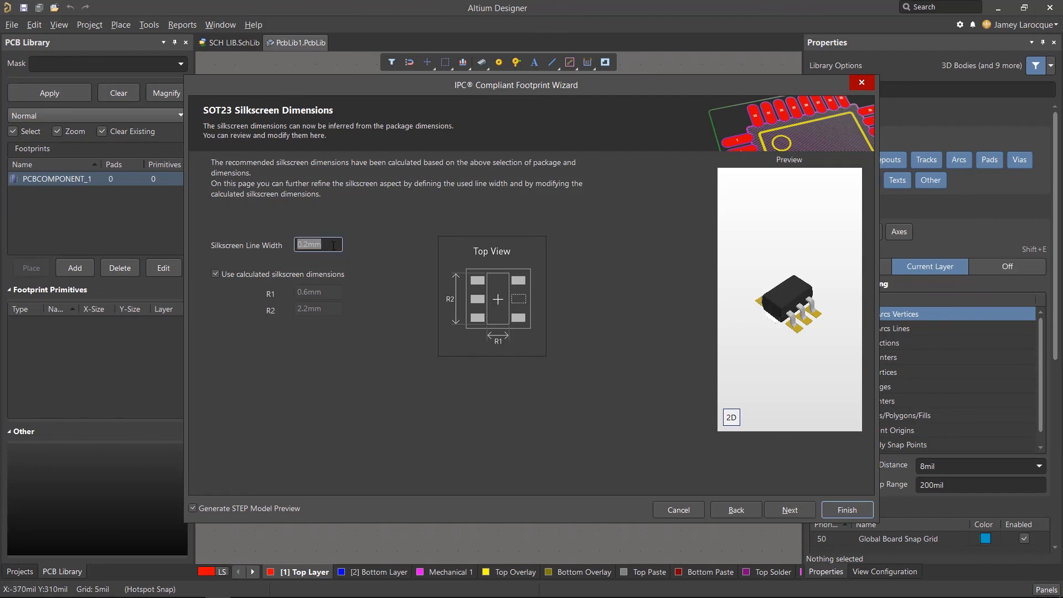
text(0.15mm)
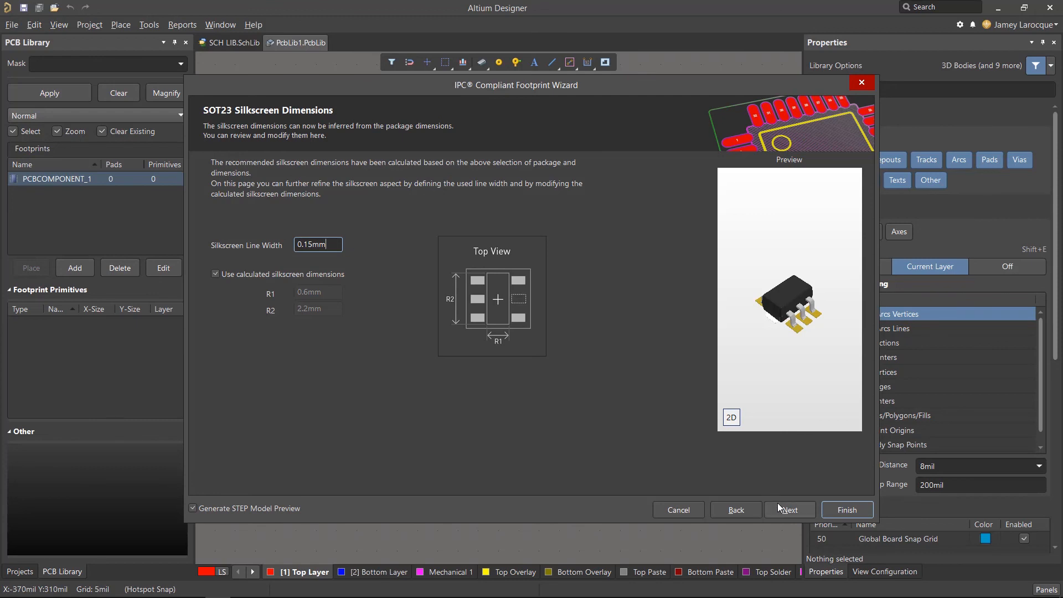
click(790, 509)
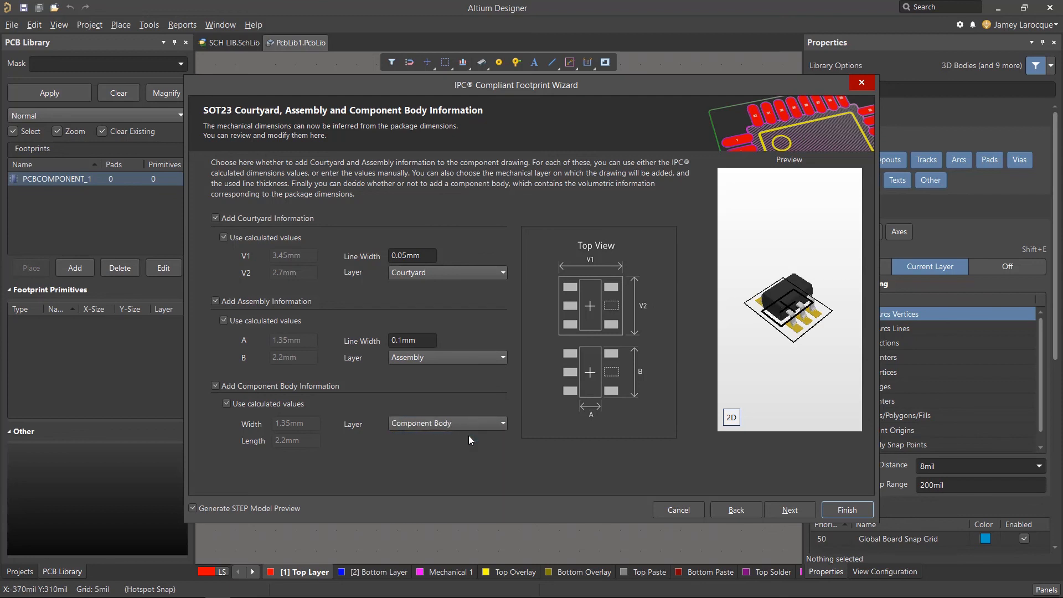
mouse_move(771, 511)
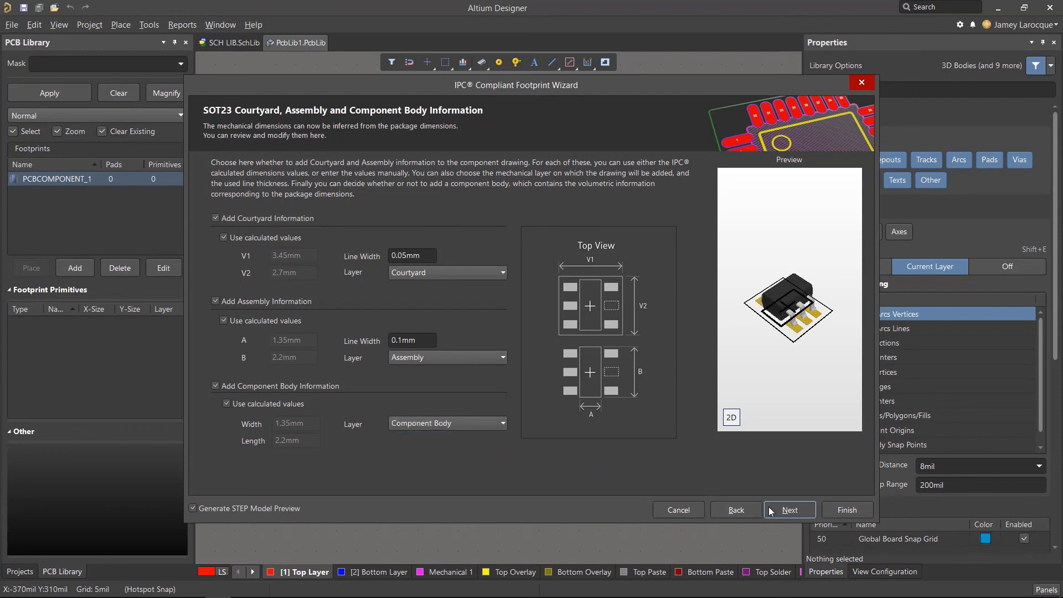
Accept courtyard values, the SOT65P210X110-6N name, and Current PcbLib File as destination.
click(790, 509)
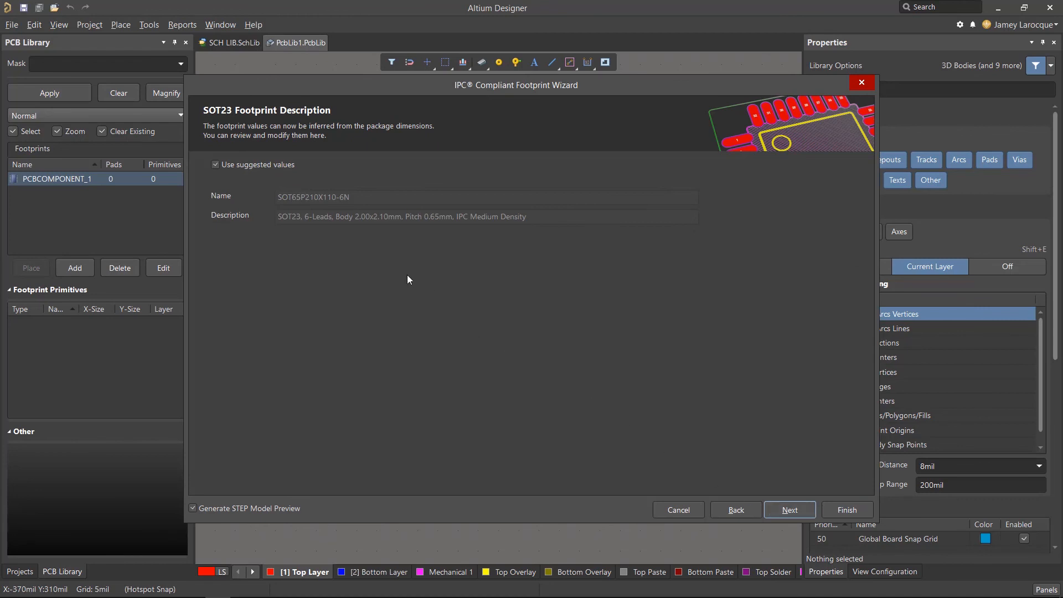
mouse_move(251, 179)
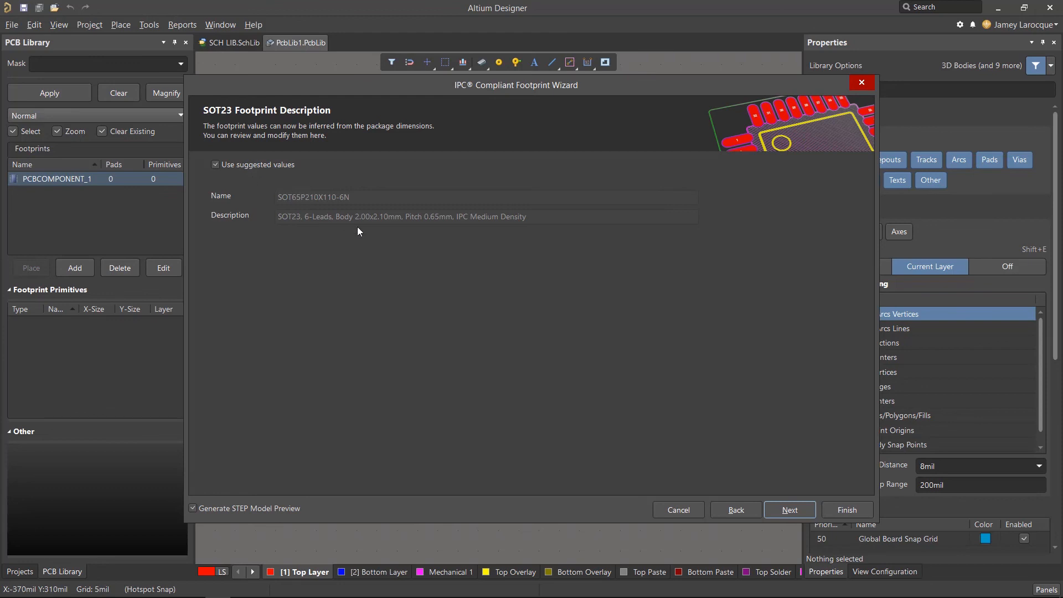
click(790, 510)
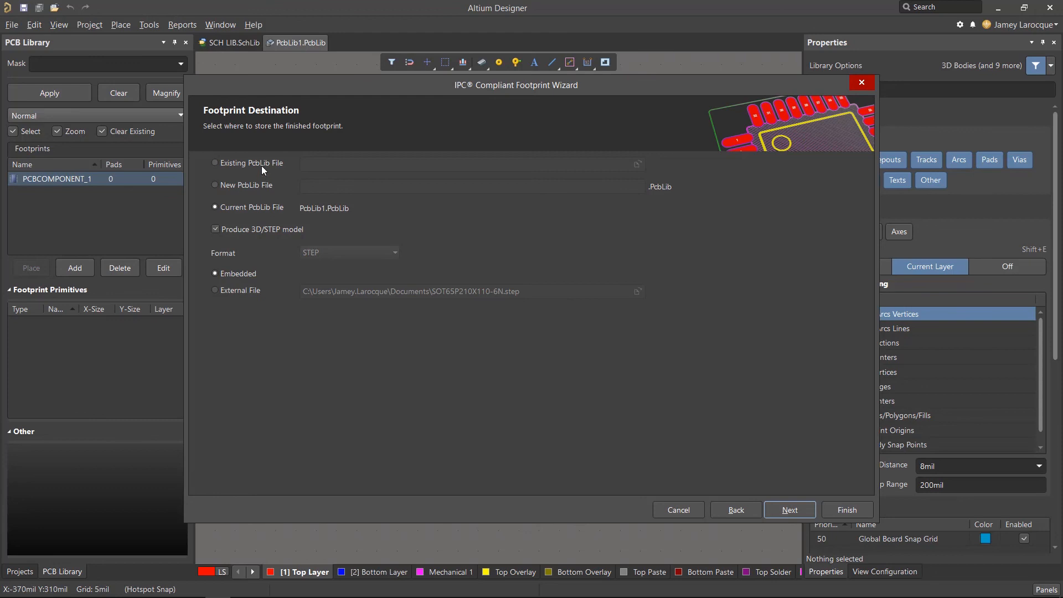
mouse_move(270, 214)
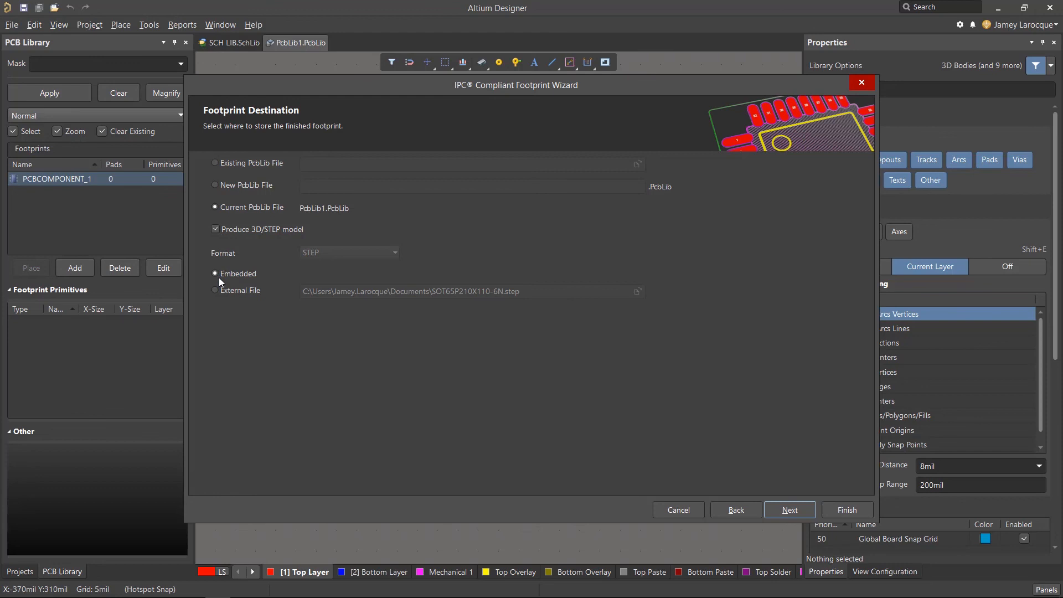
click(789, 509)
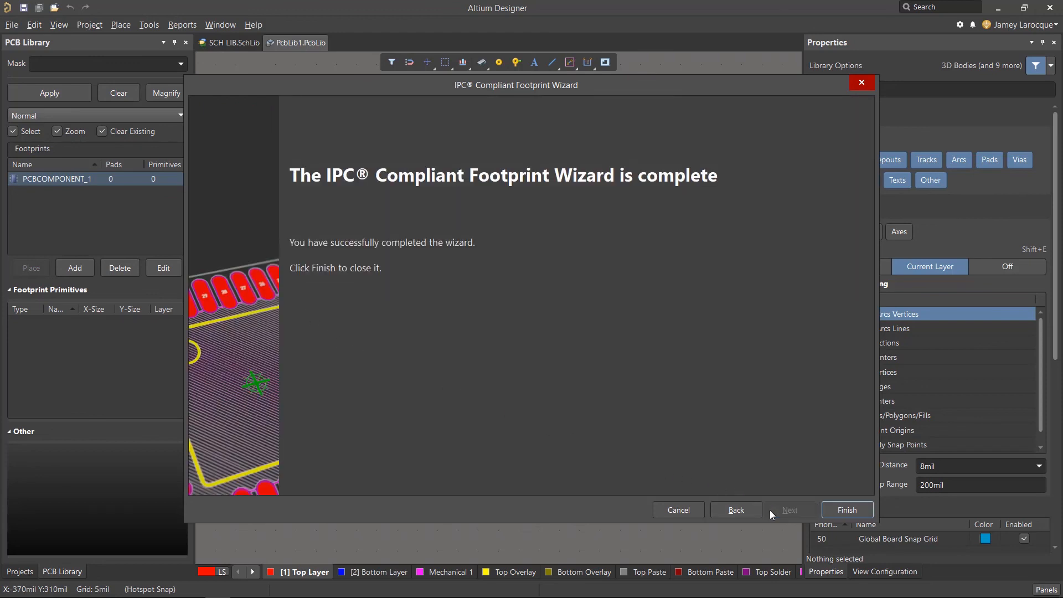
Finish generating the footprint and save the library as SOT Lib.PcbLib.
click(847, 509)
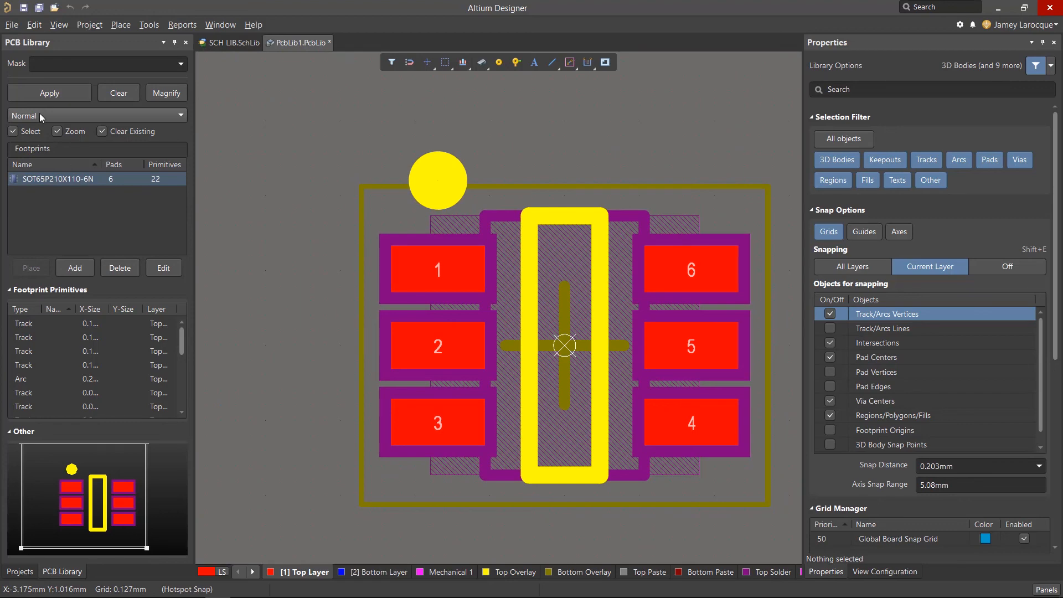
click(10, 24)
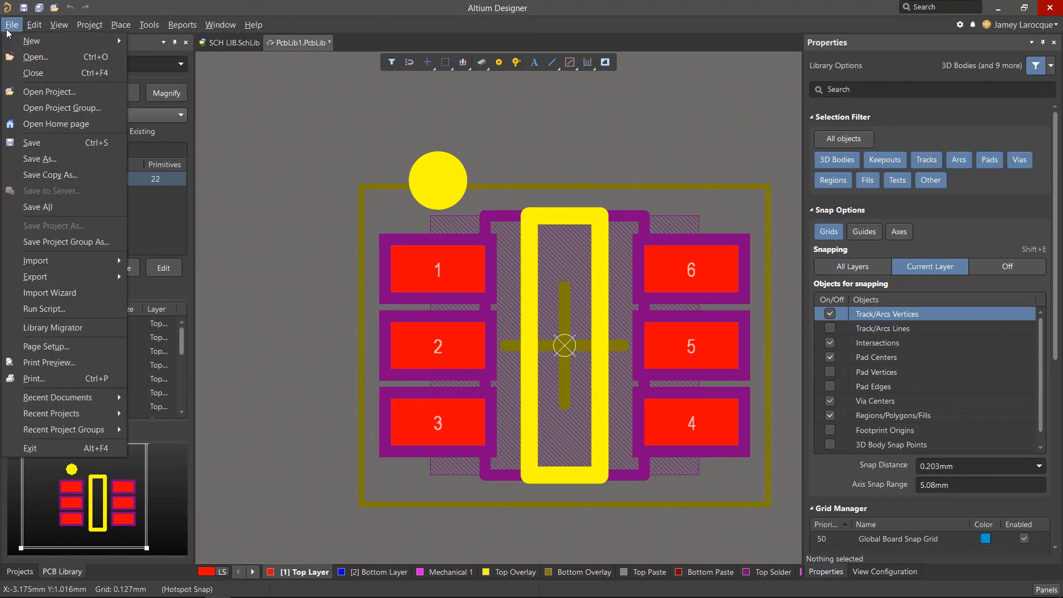
click(40, 160)
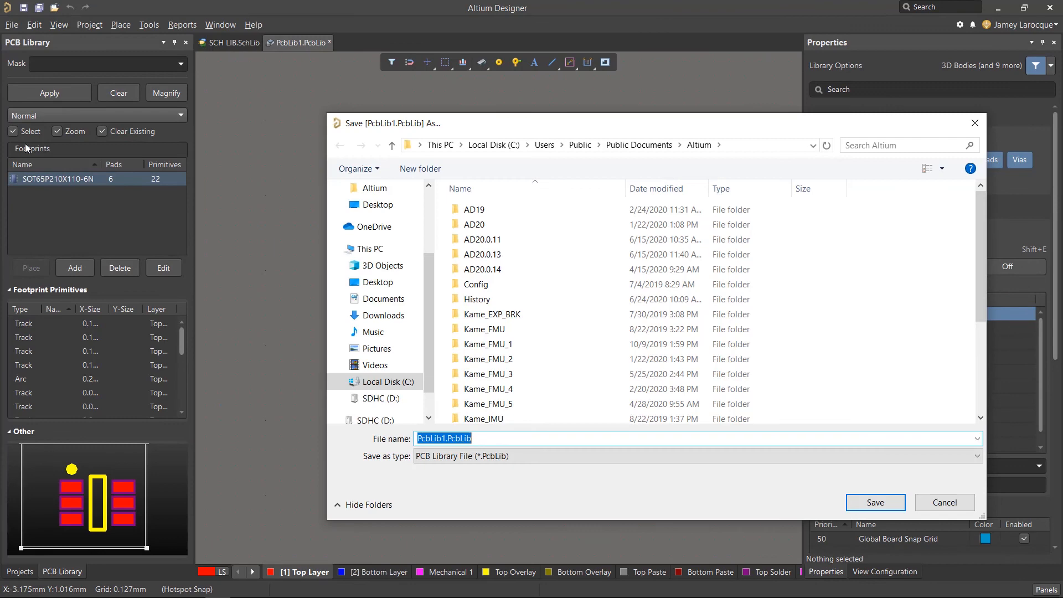
text(SOT)
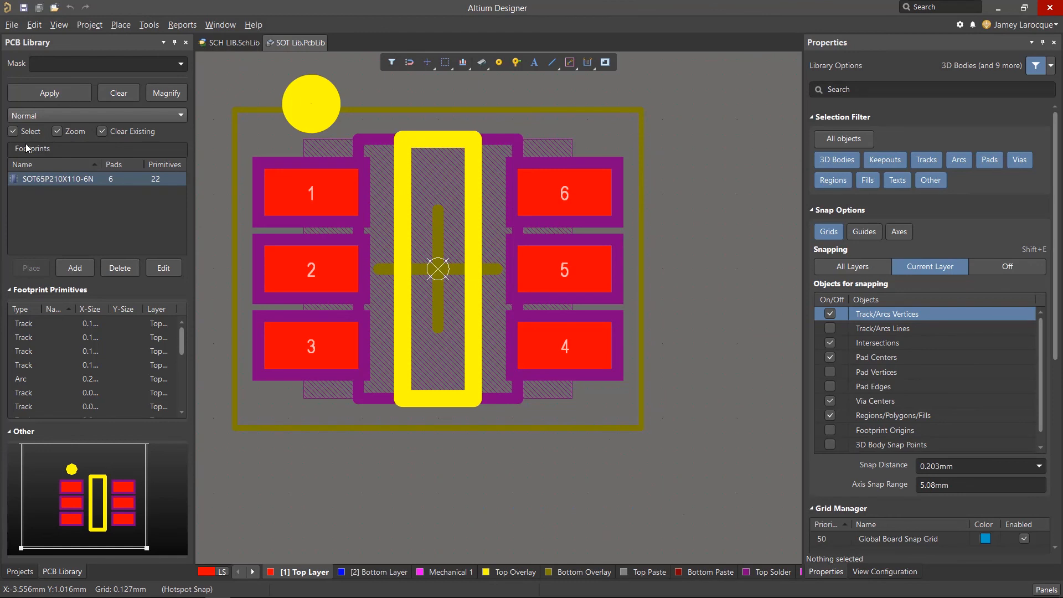
click(228, 42)
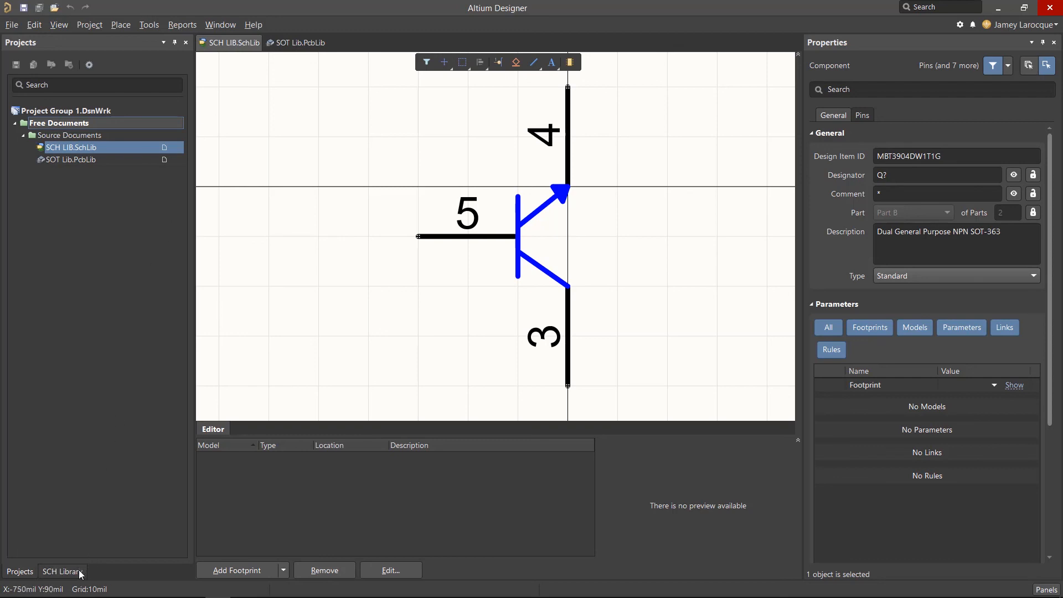
Start adding a footprint model to MBT3904DW1T1G and bring up the Browse Libraries dialog.
click(62, 572)
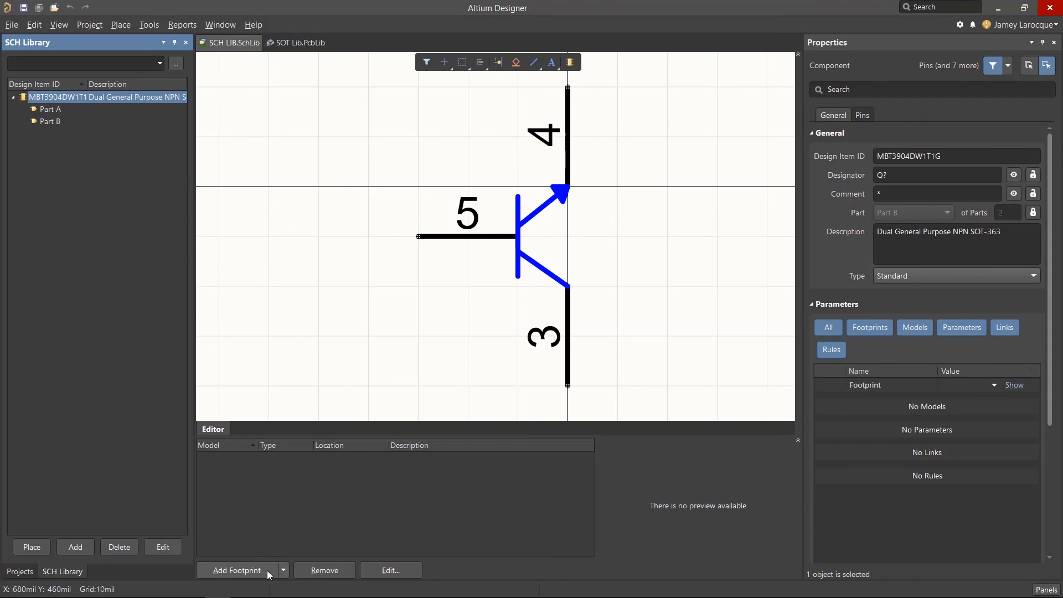
click(237, 570)
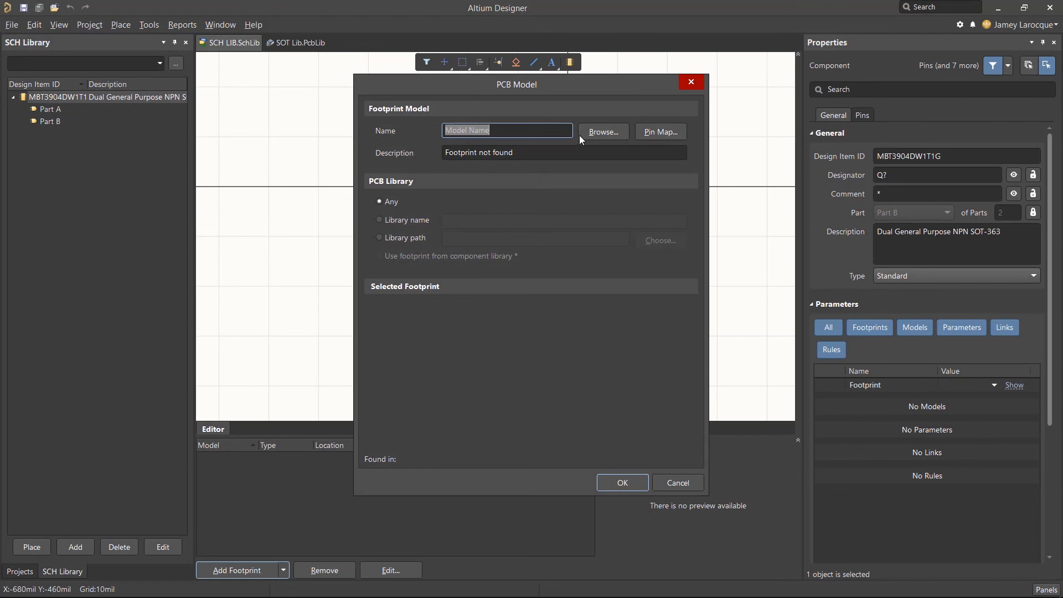
mouse_move(585, 135)
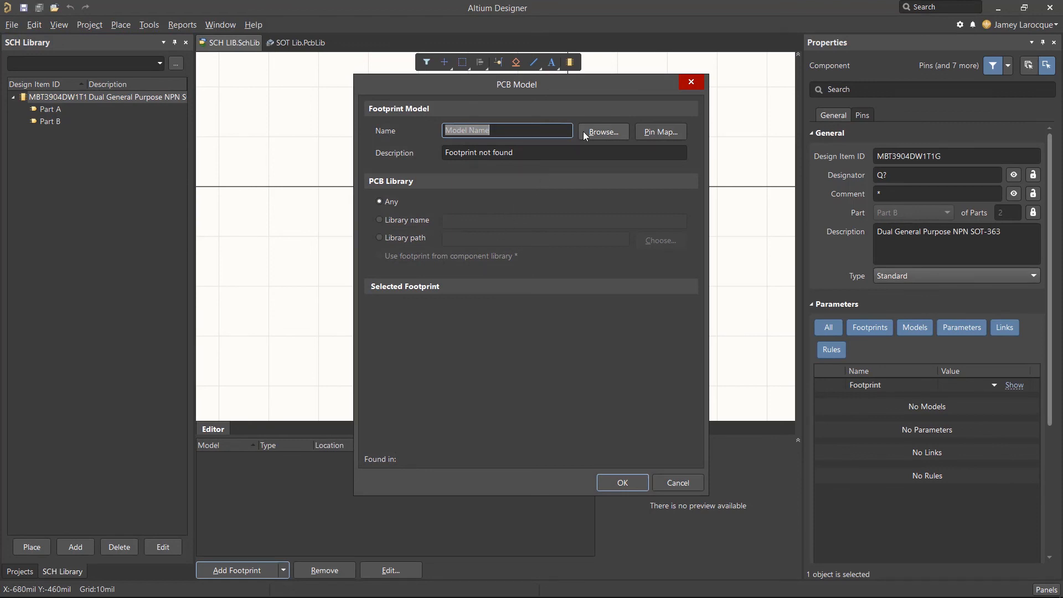
click(603, 132)
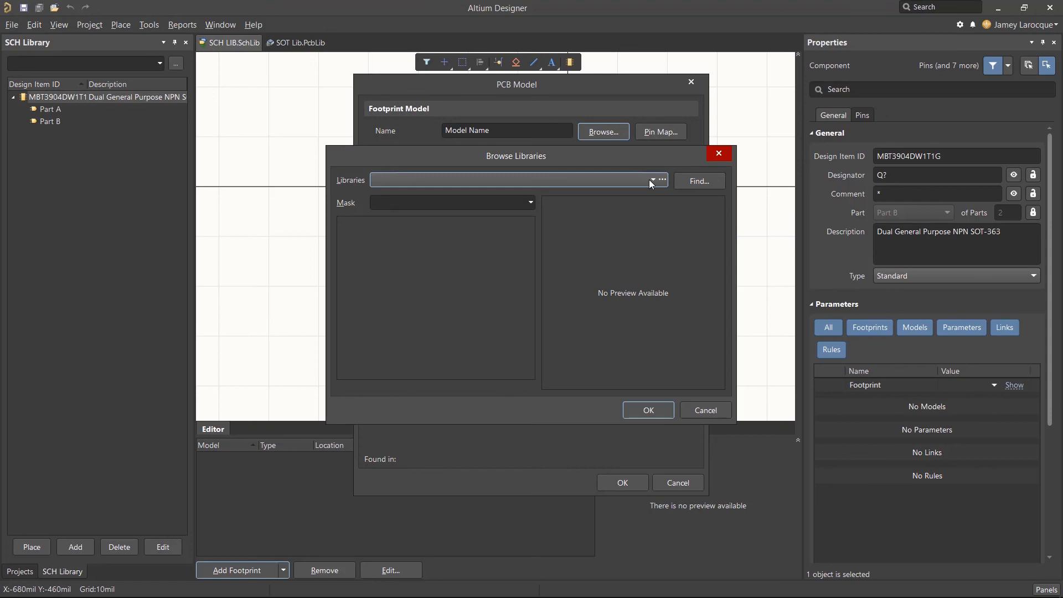
mouse_move(663, 186)
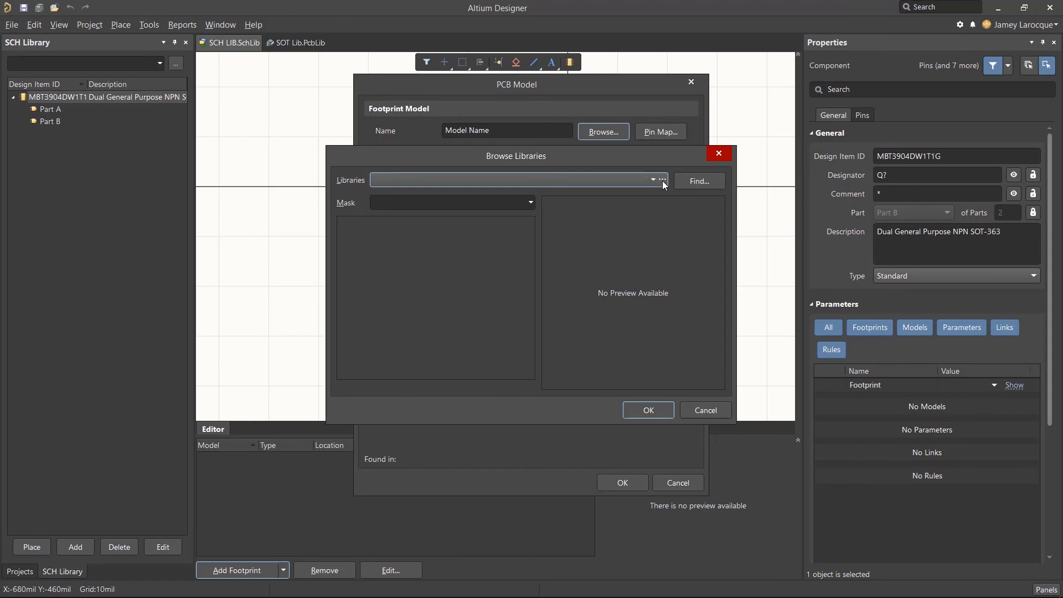
Review the Project, Installed and Search Path library lists, which hold only the integrated libraries.
click(661, 180)
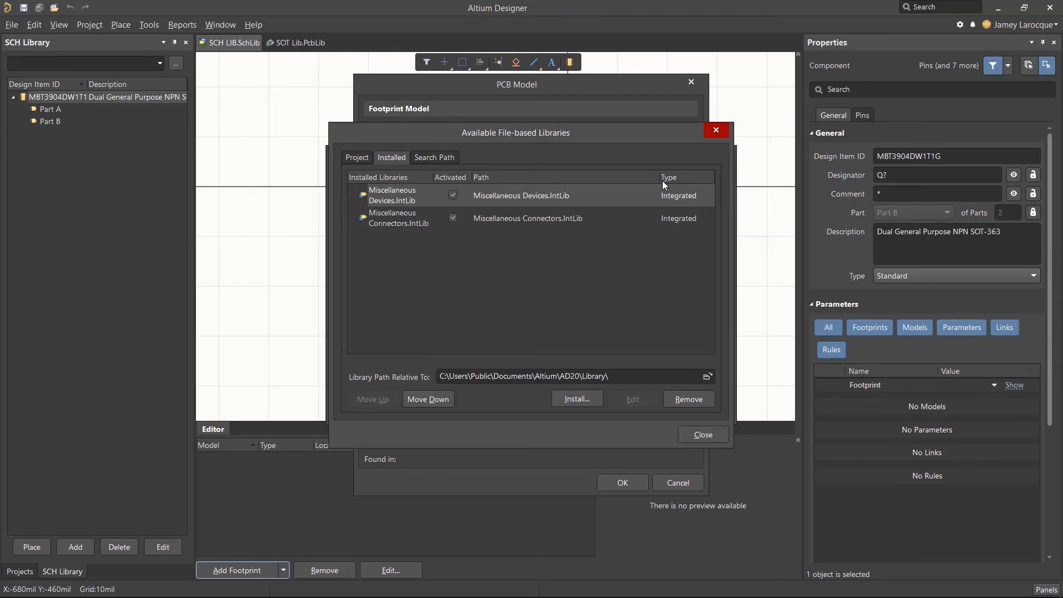
mouse_move(607, 235)
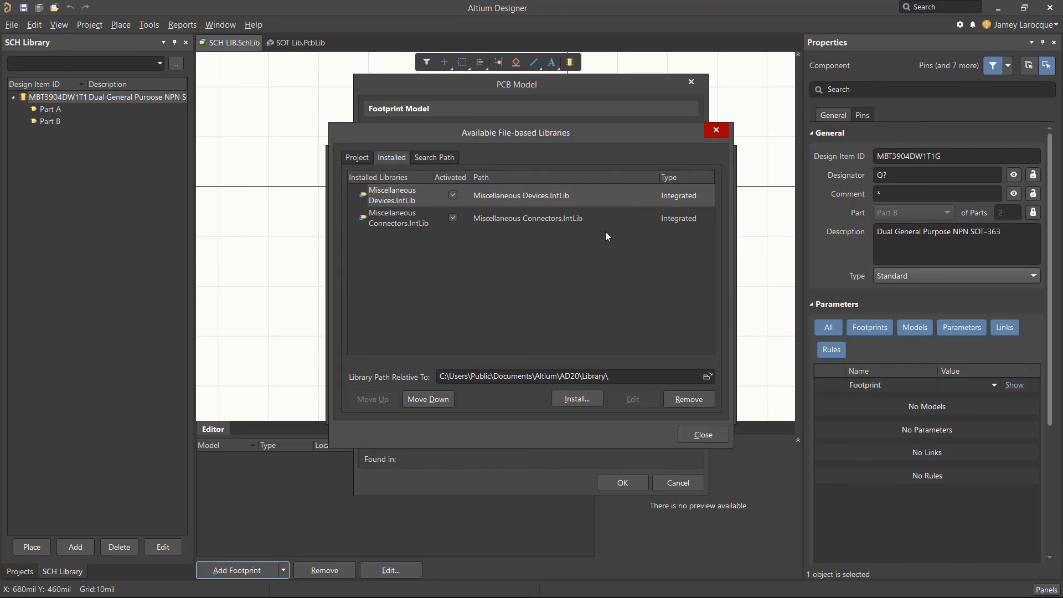
click(357, 157)
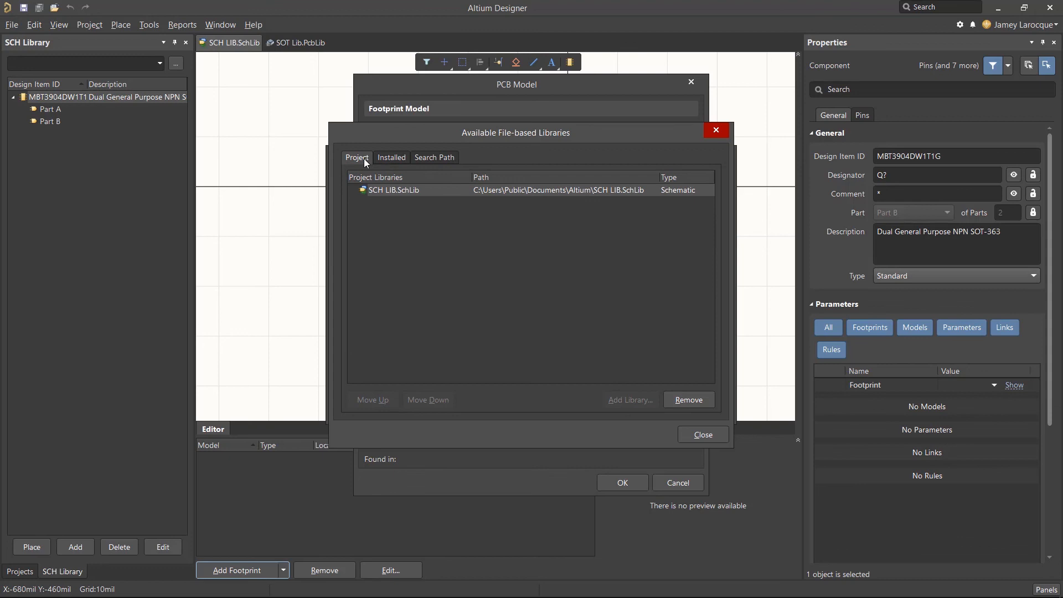
mouse_move(372, 166)
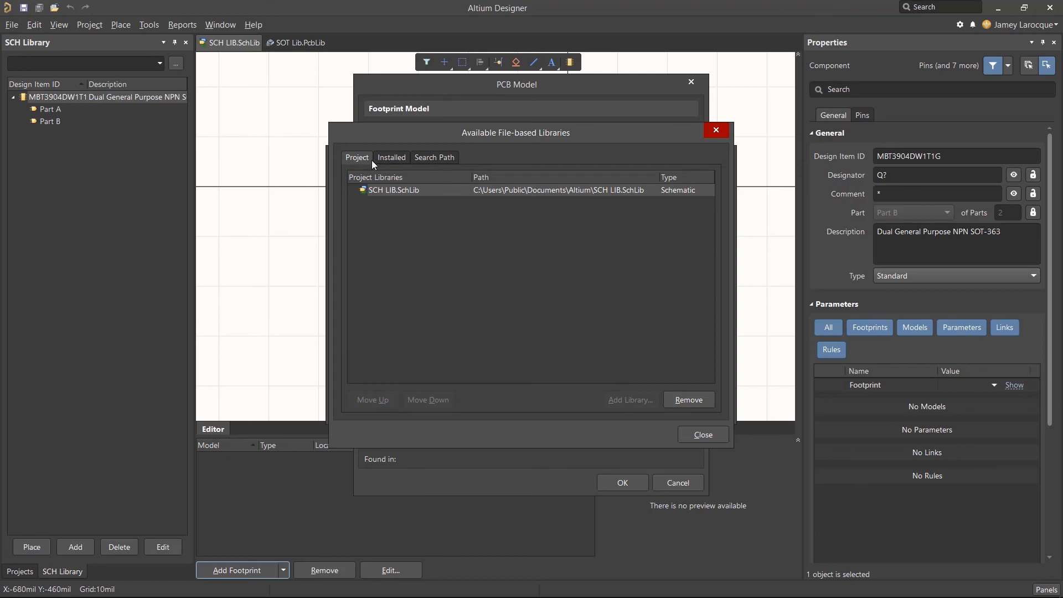
click(392, 157)
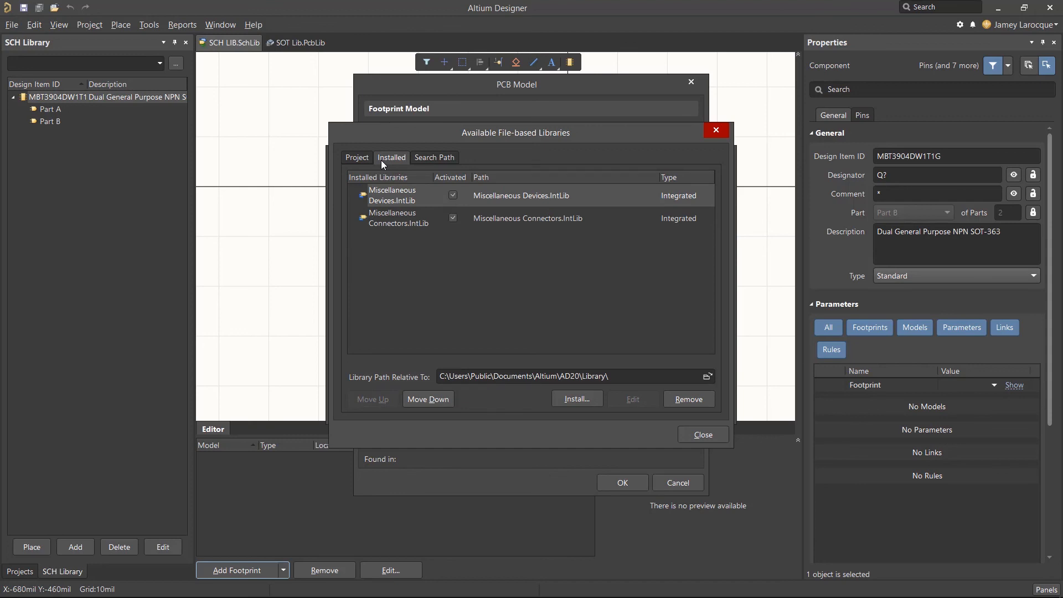
click(434, 157)
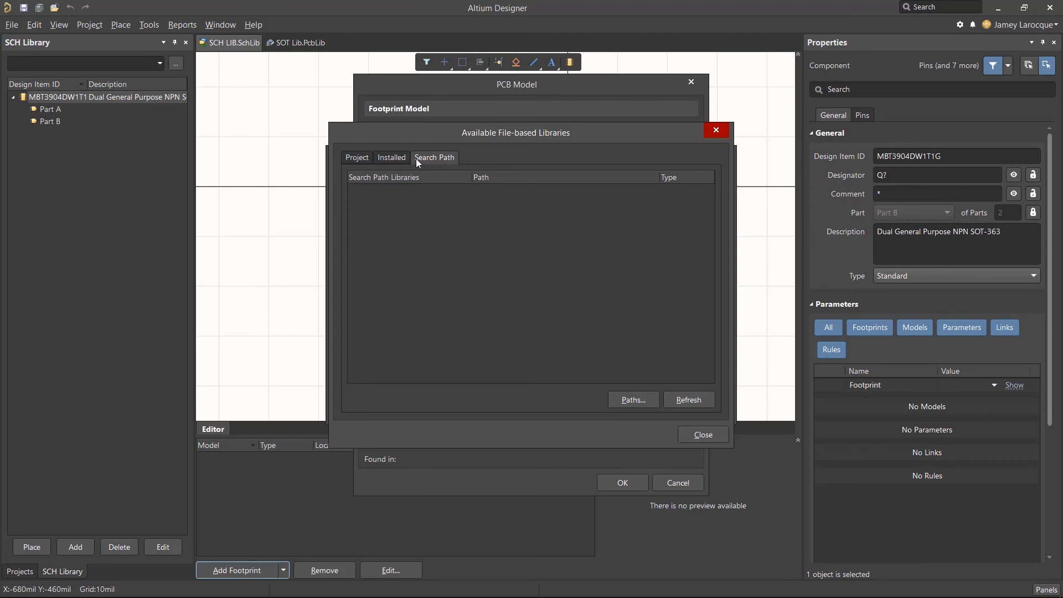
click(392, 158)
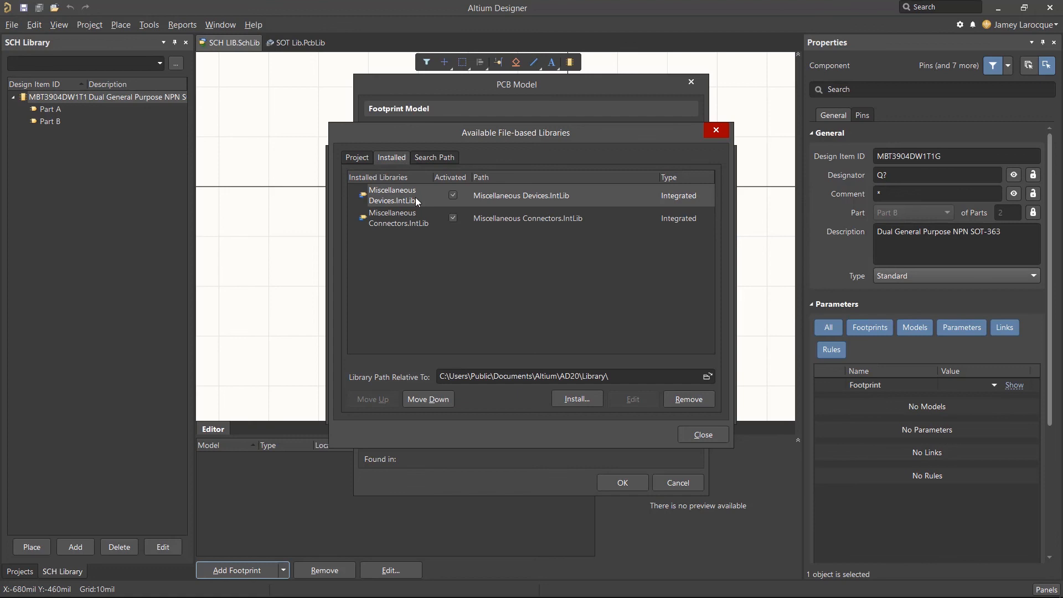
mouse_move(436, 224)
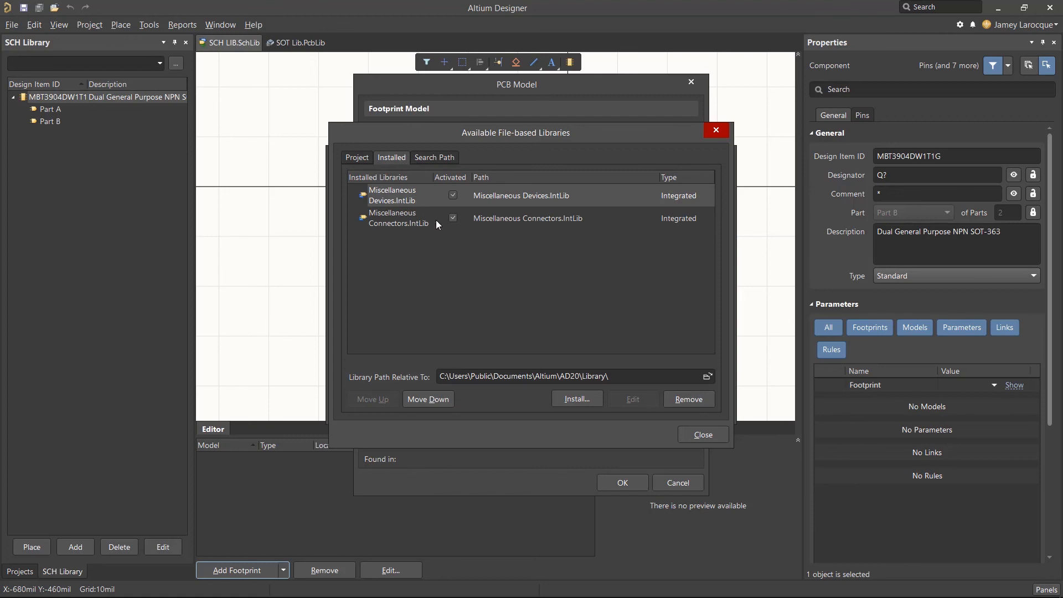
mouse_move(470, 256)
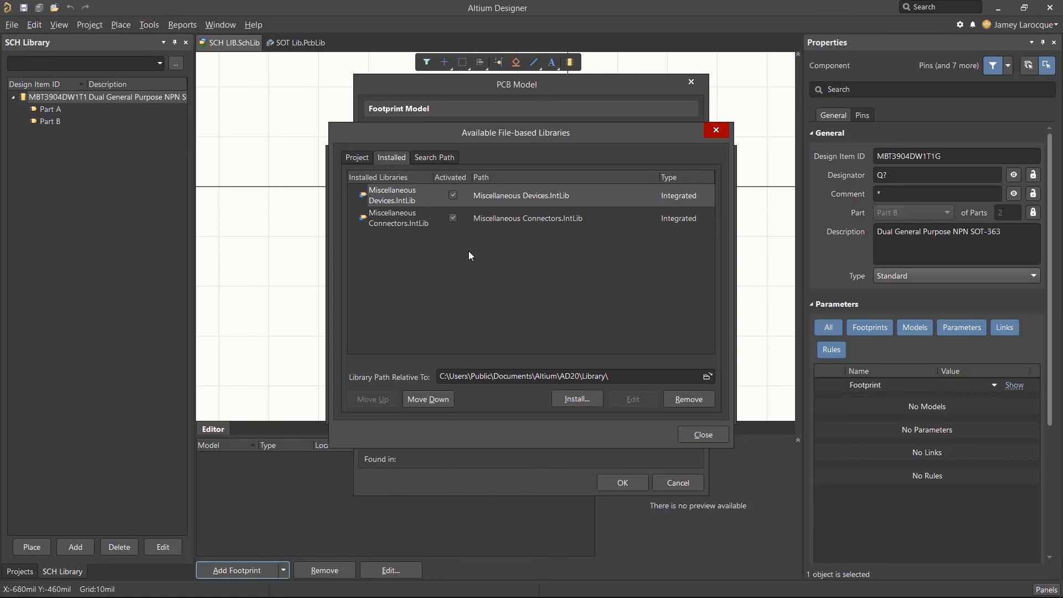
Start installing a new library file from the Installed libraries list.
click(577, 398)
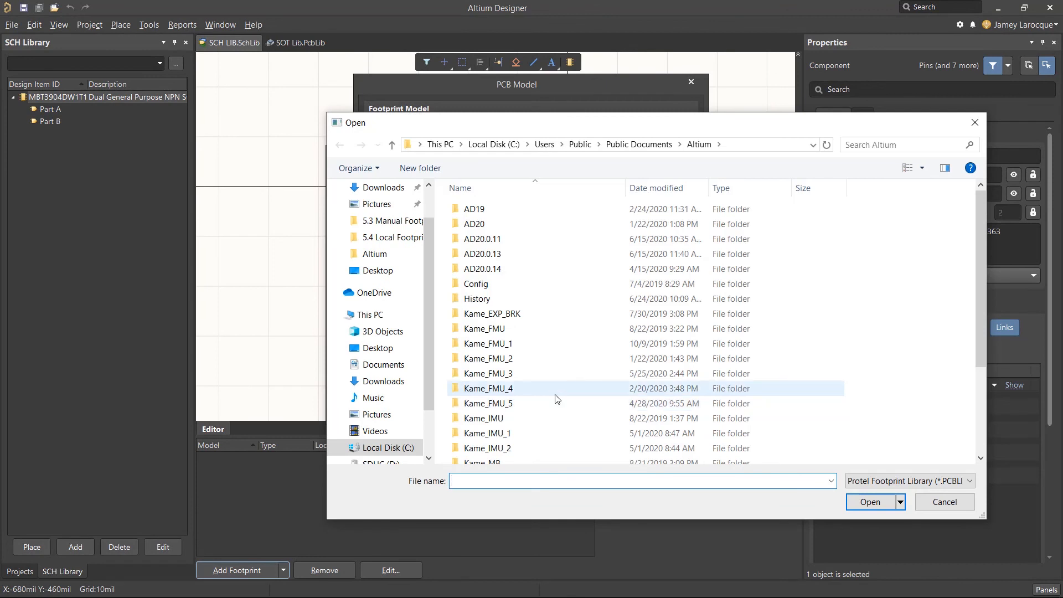
Install SOT Lib.PcbLib as a Protel Footprint Library so it is activated in the list.
scroll(down, 3)
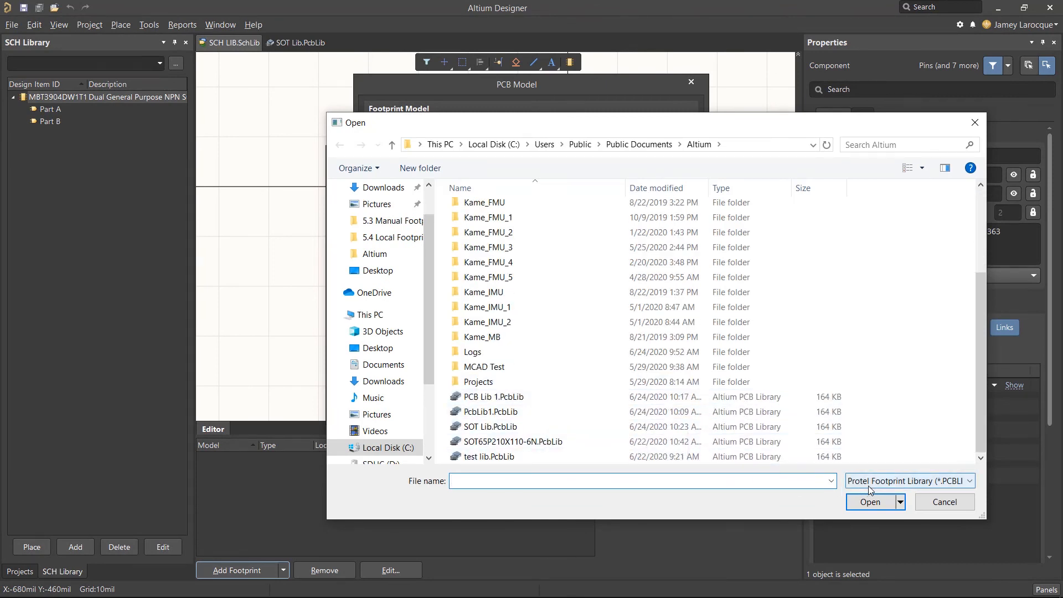
click(969, 480)
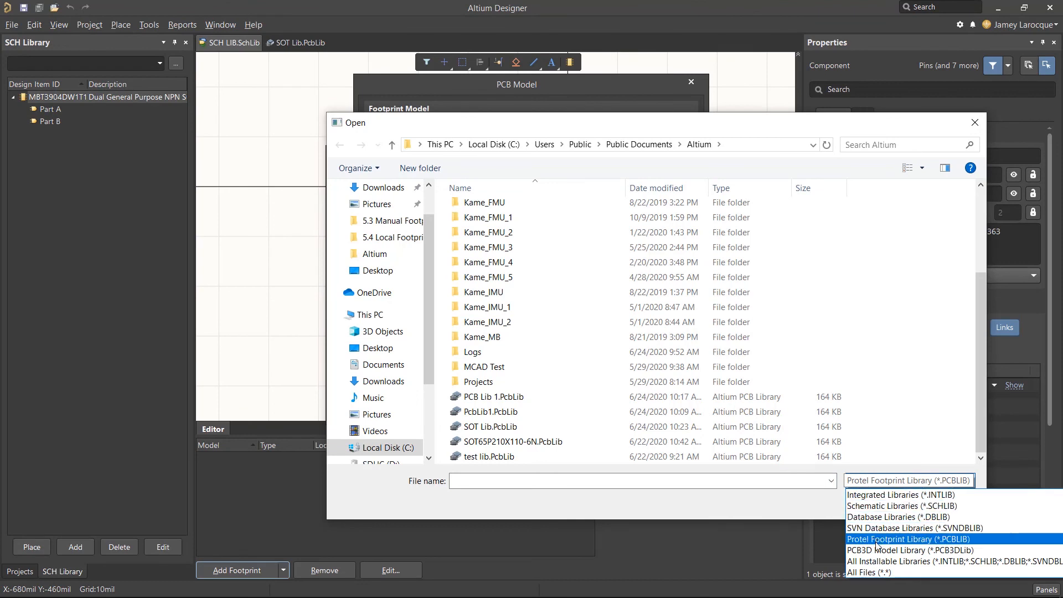
click(910, 538)
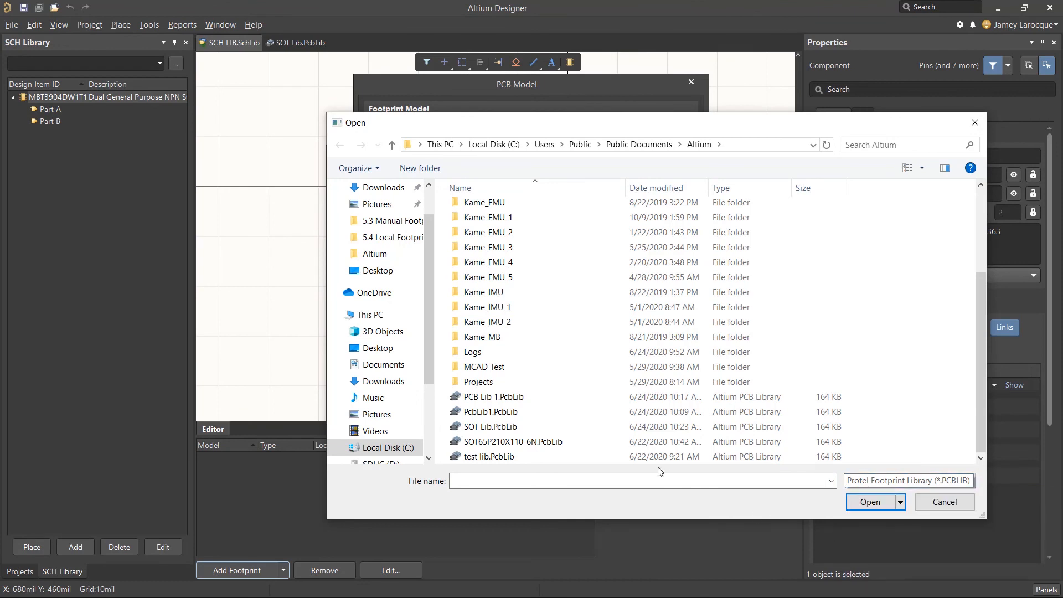
click(490, 427)
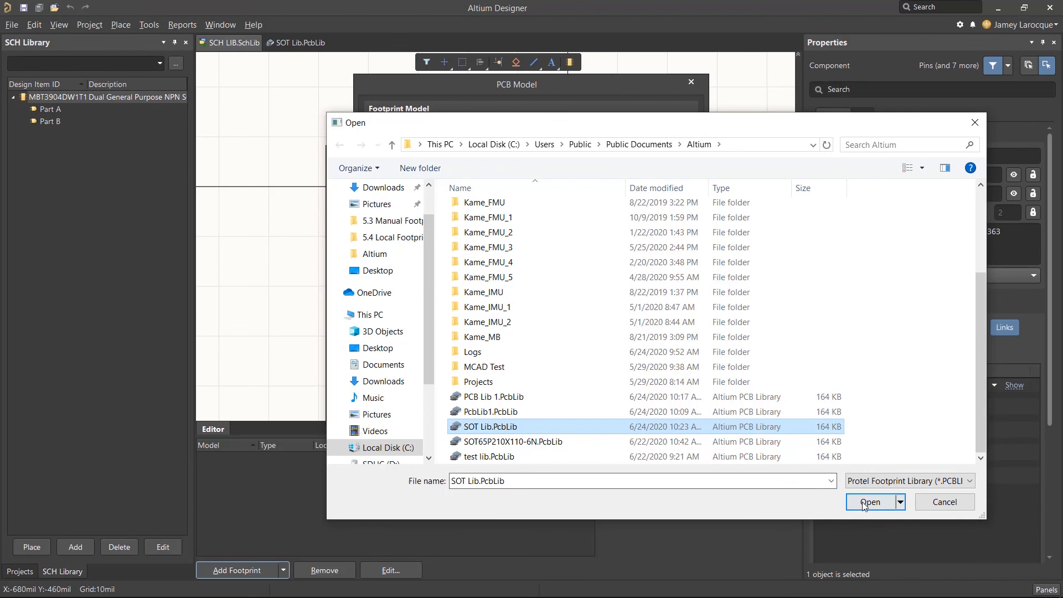
click(868, 502)
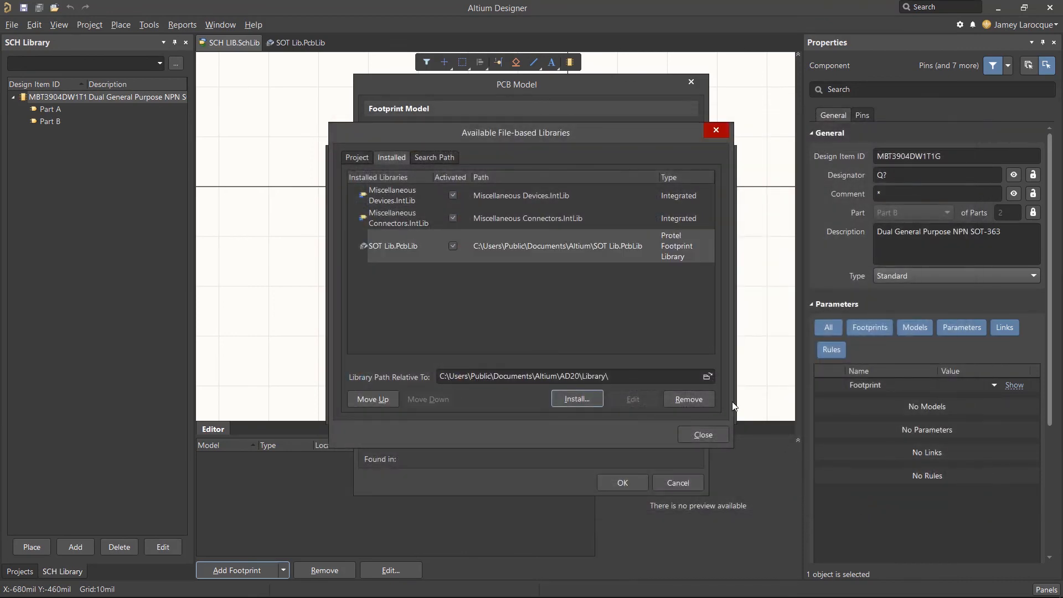
mouse_move(599, 286)
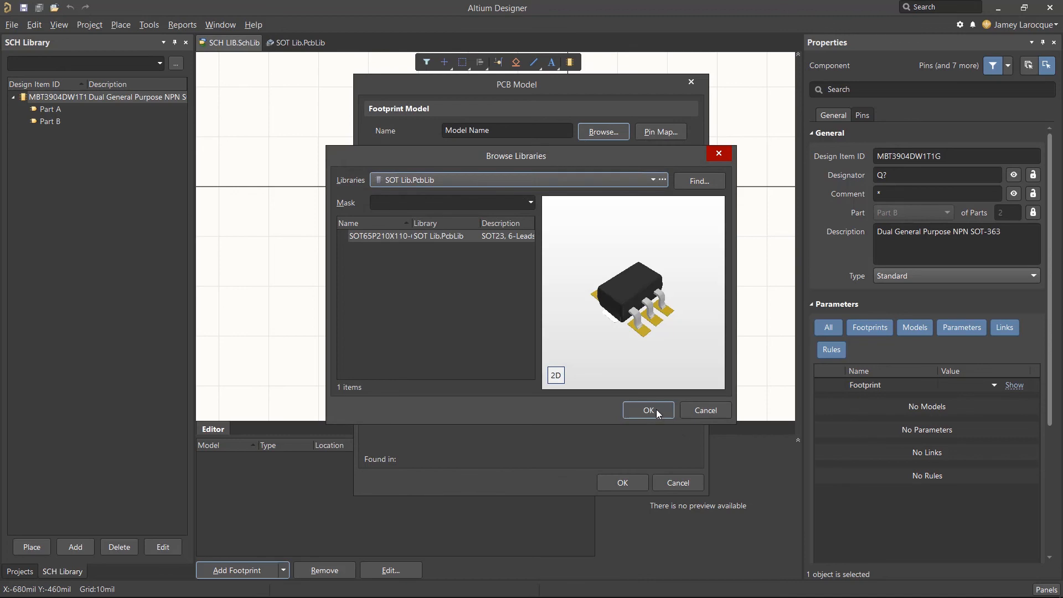
Assign the SOT65P210X110-6N footprint from SOT Lib.PcbLib as the MBT3904DW1T1G model.
click(401, 235)
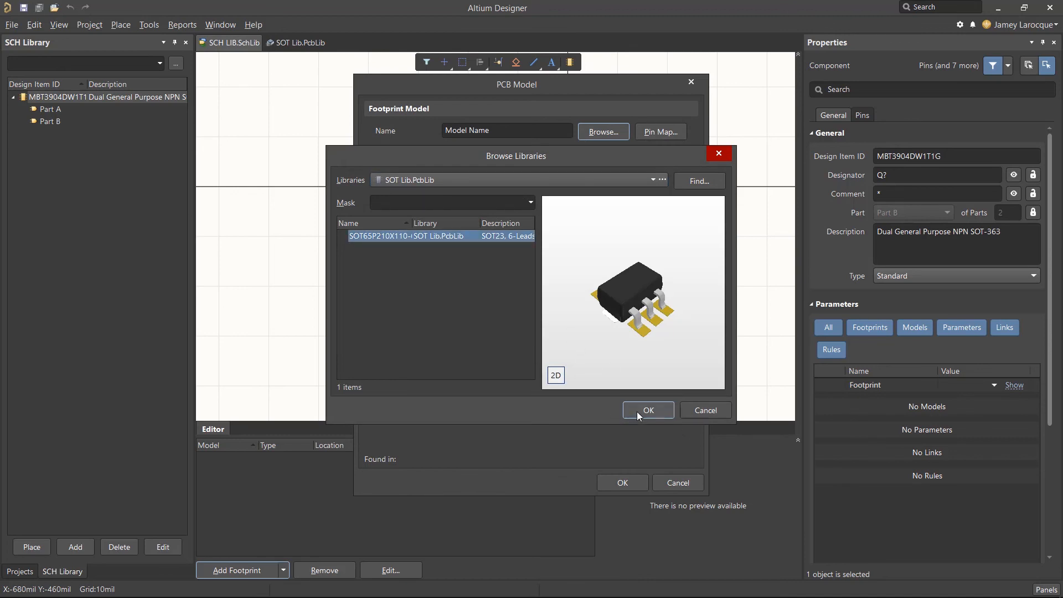
click(648, 410)
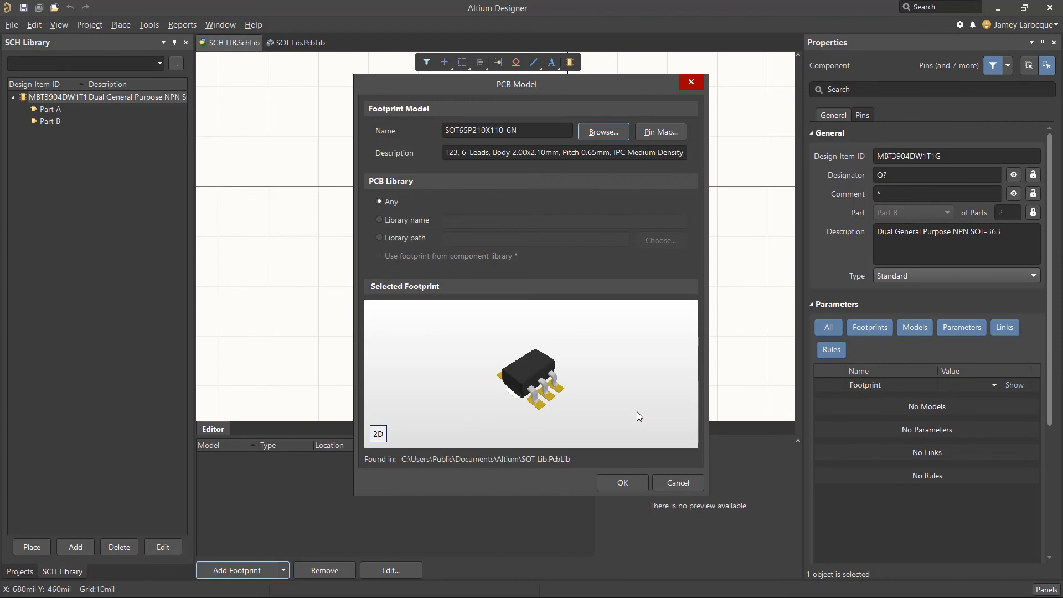
click(622, 483)
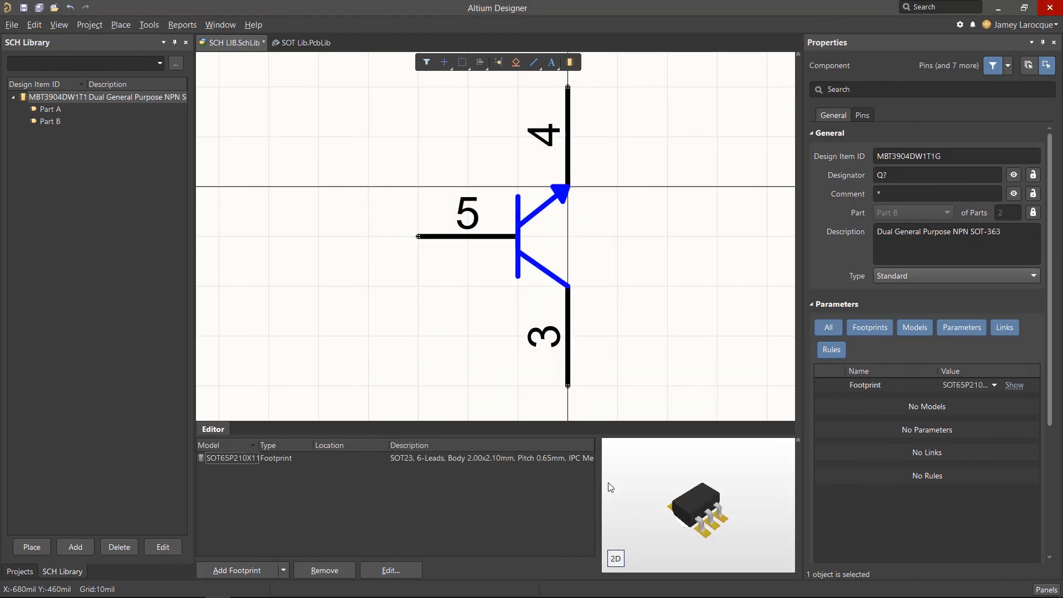
mouse_move(570, 443)
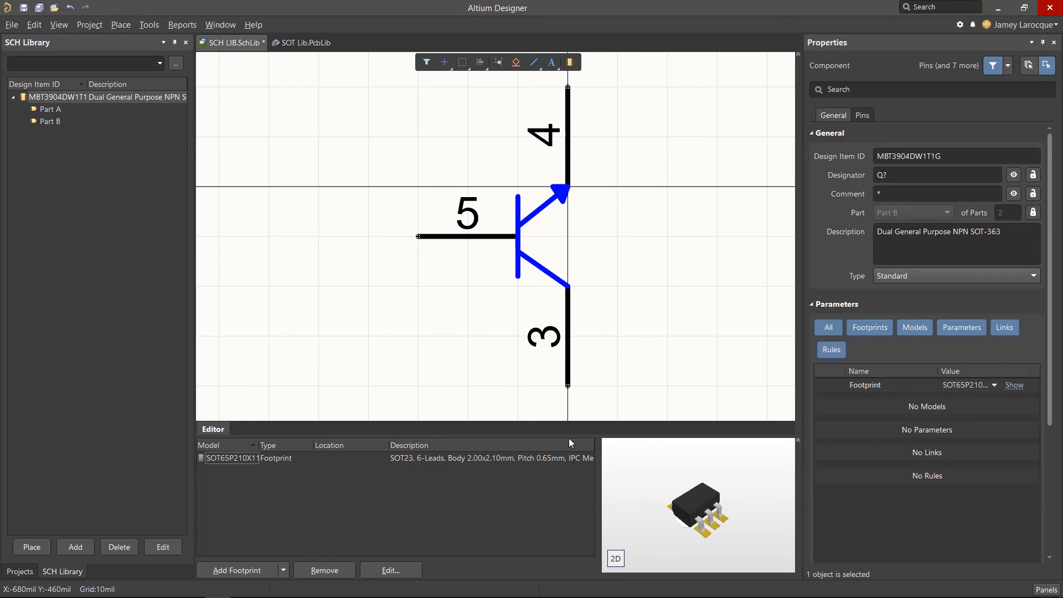
Bring up the document commands for the modified SCH LIB.SchLib tab.
right_click(231, 42)
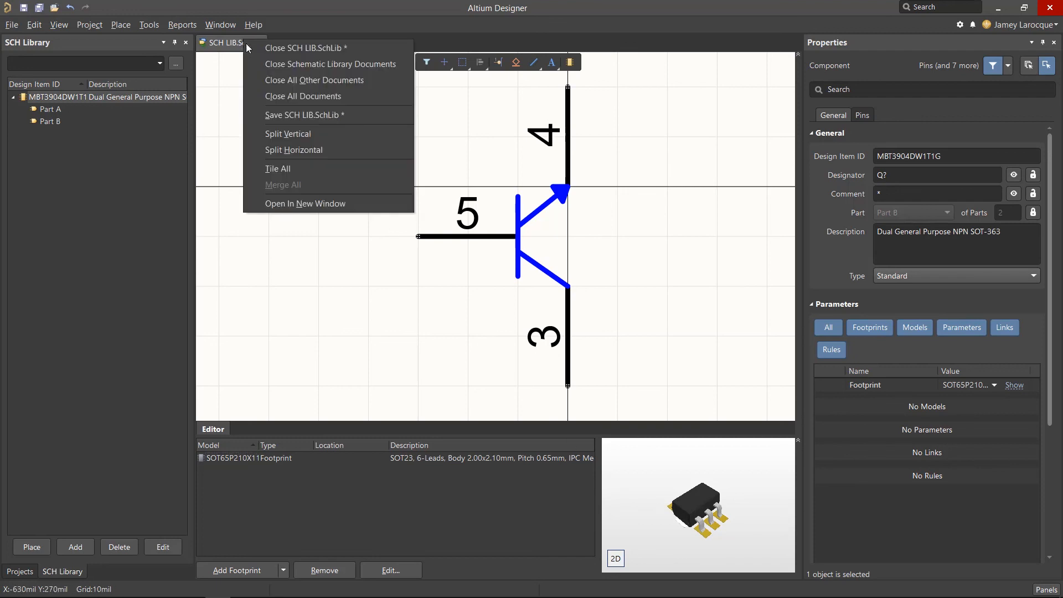